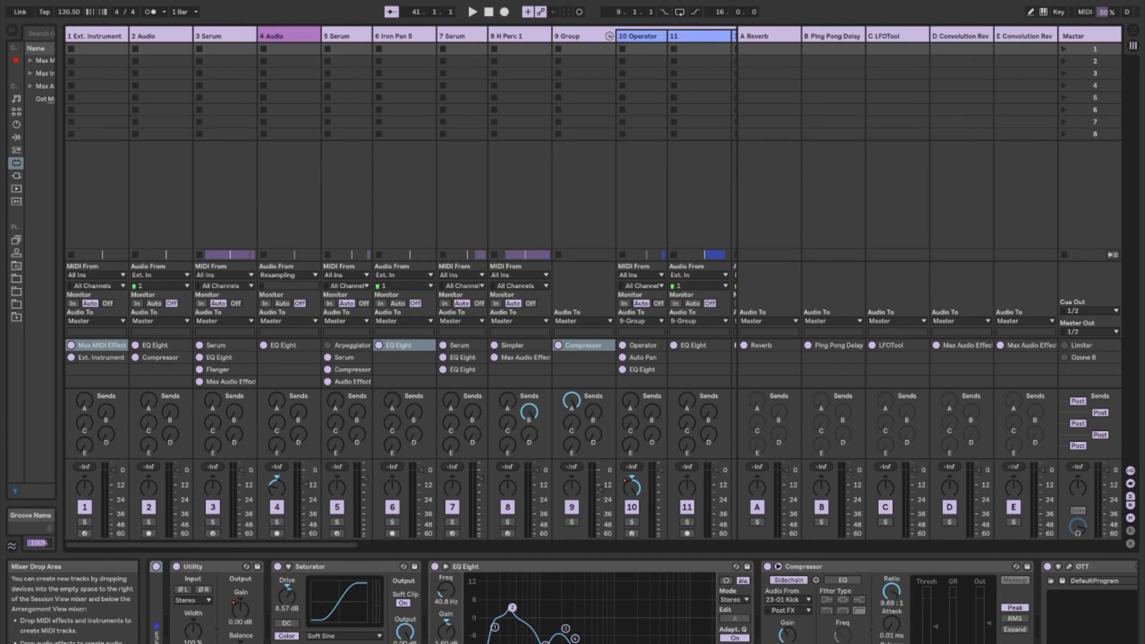
Switch from Ableton Live over to the Studio One song with the MPC track.
key(cmd+tab)
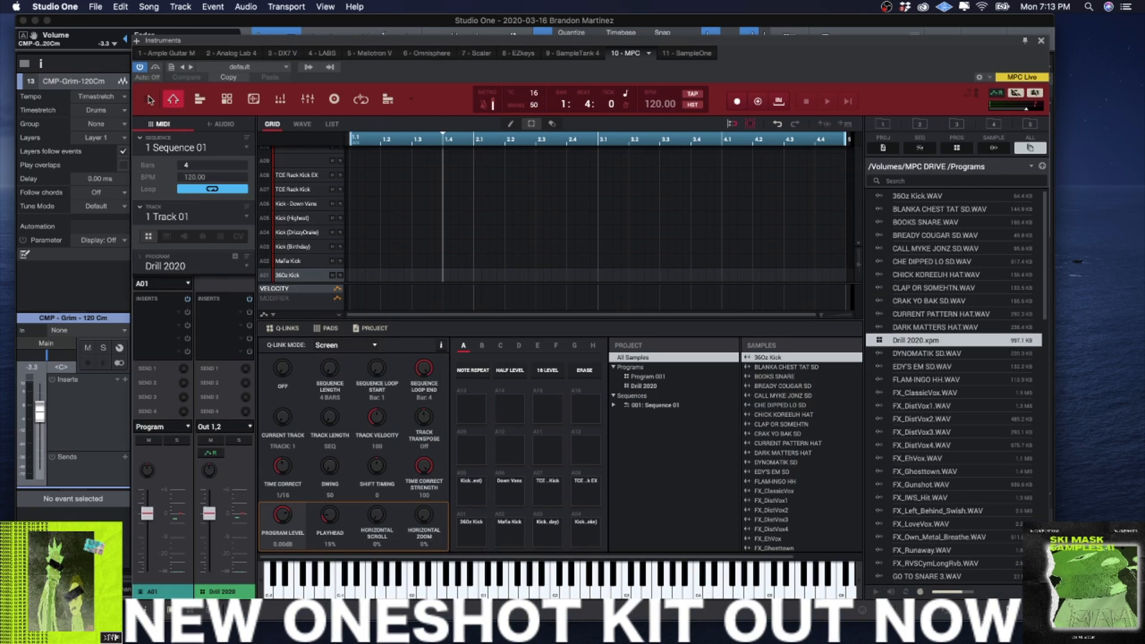
Reach the Hardware page of MPC's Preferences via the menu's Edit entry.
click(148, 99)
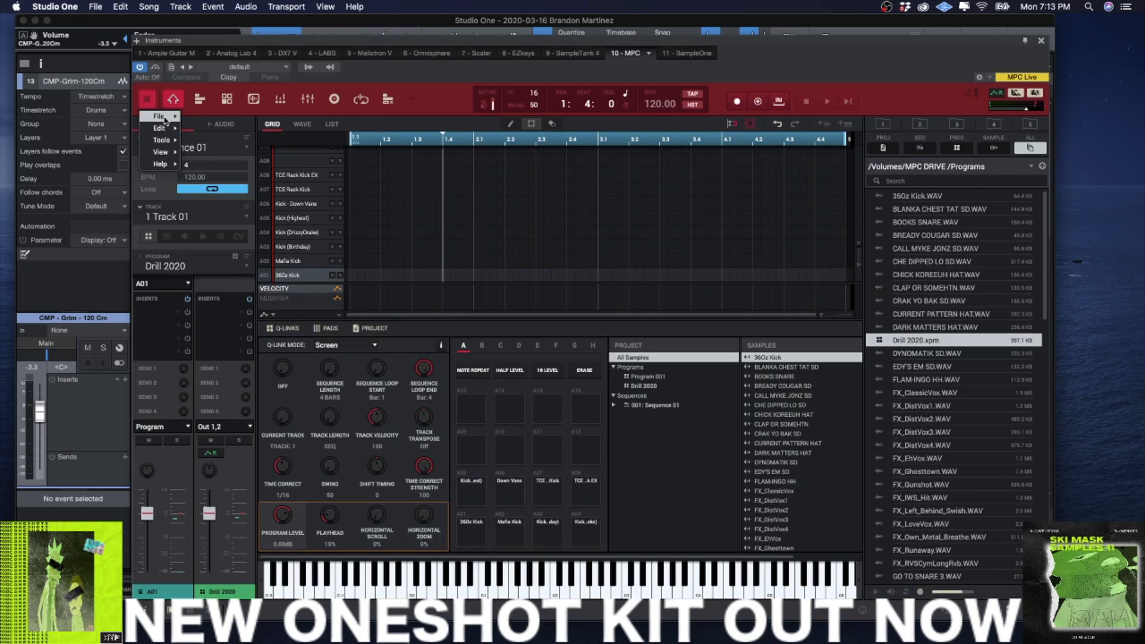
click(159, 129)
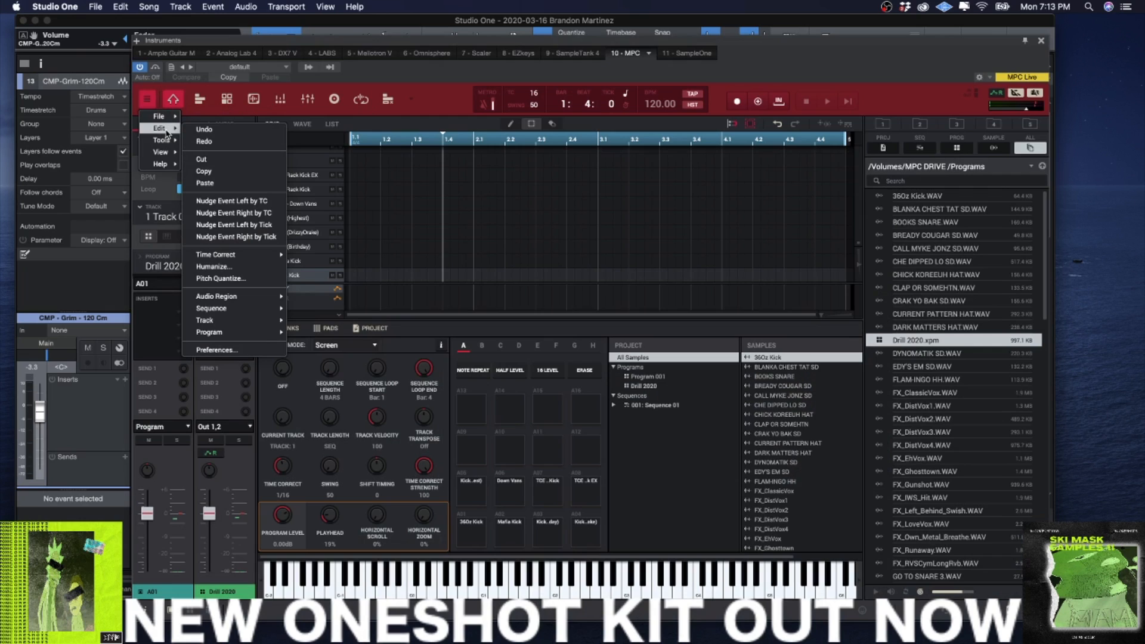
mouse_move(234, 333)
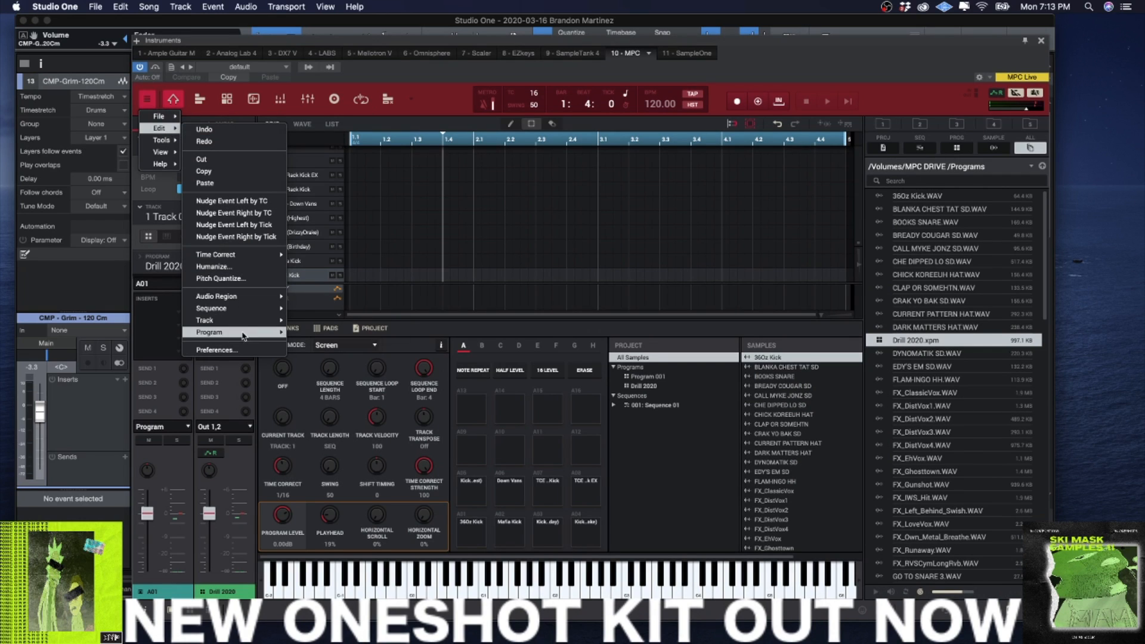
mouse_move(247, 349)
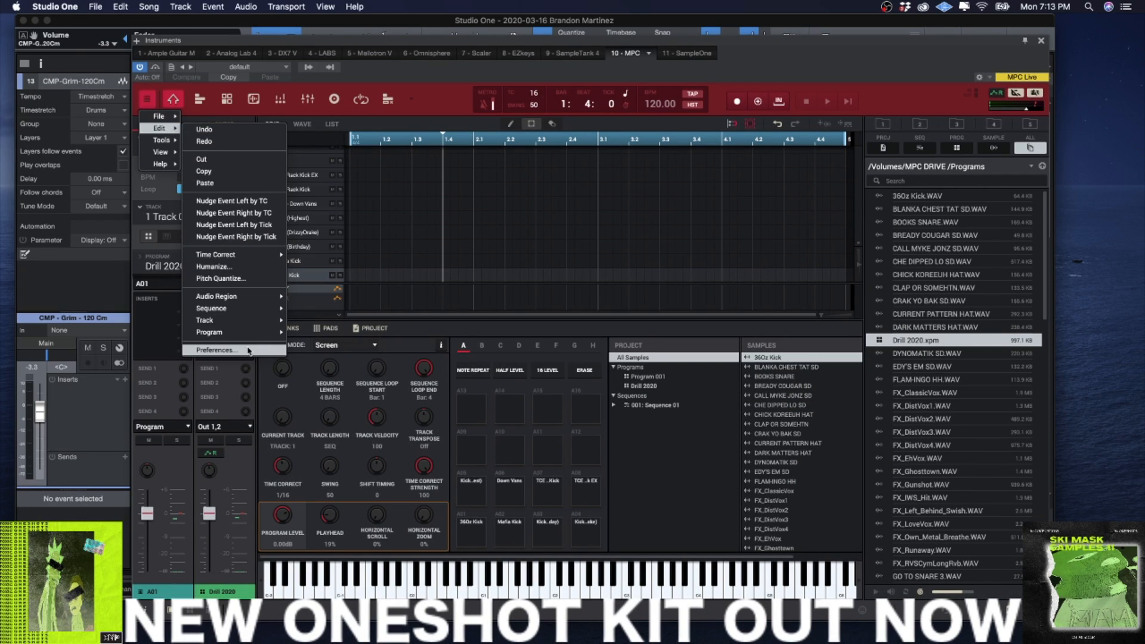
click(218, 349)
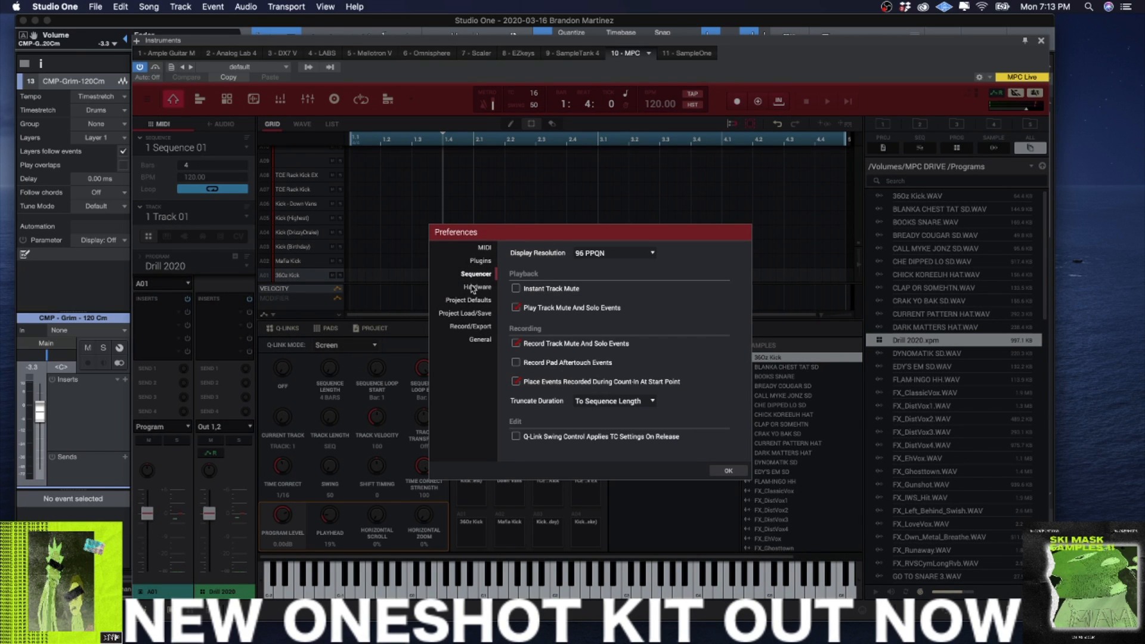
click(478, 287)
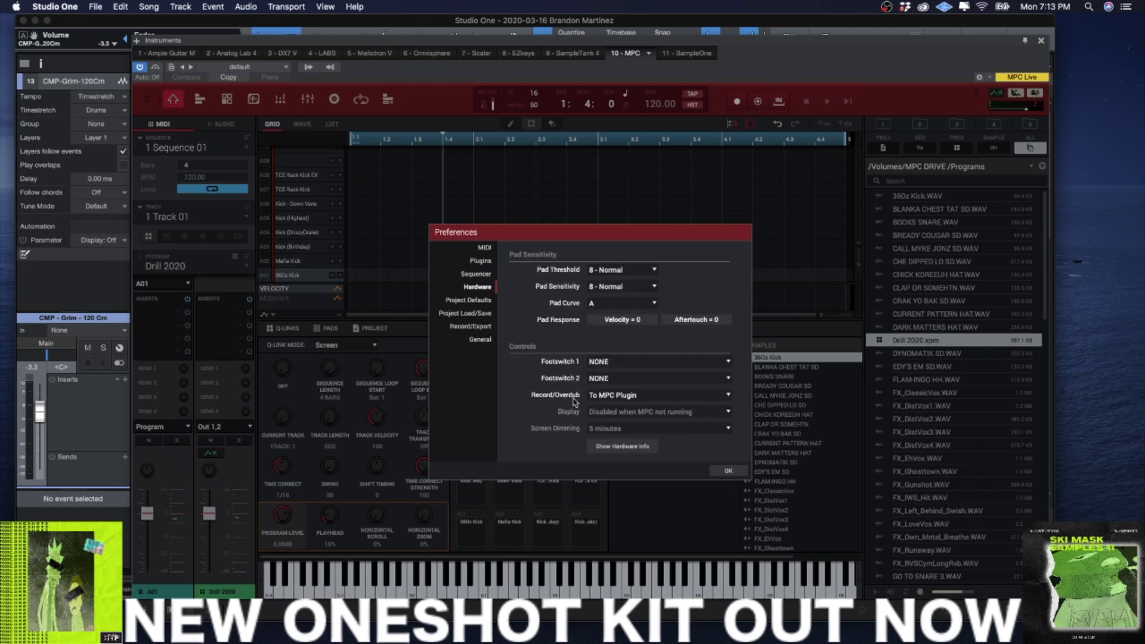
mouse_move(643, 400)
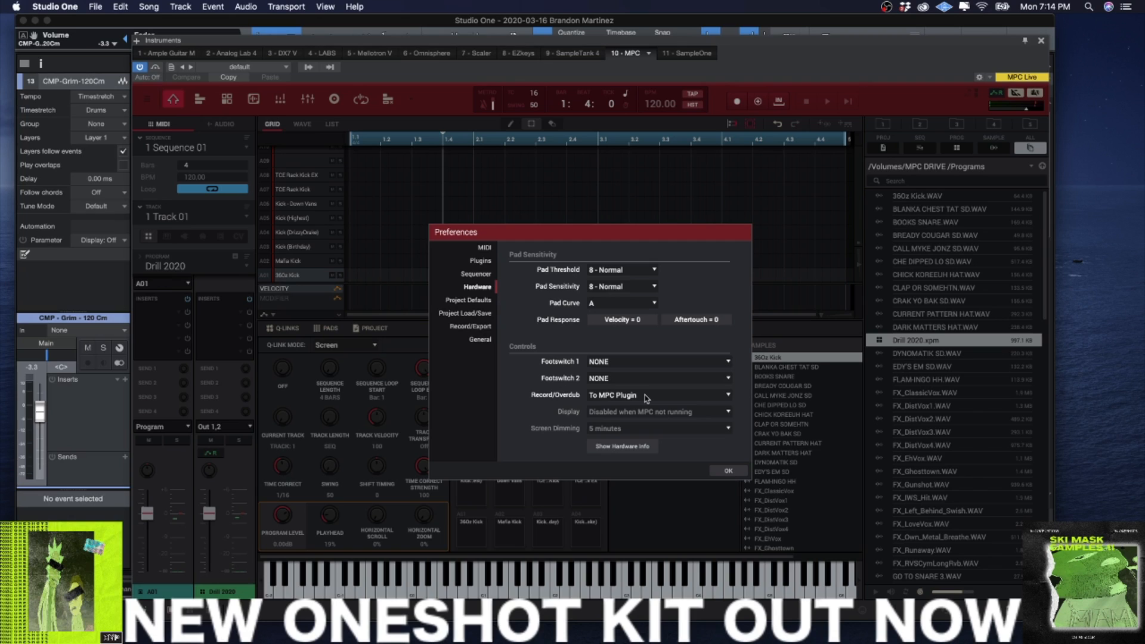
mouse_move(417, 250)
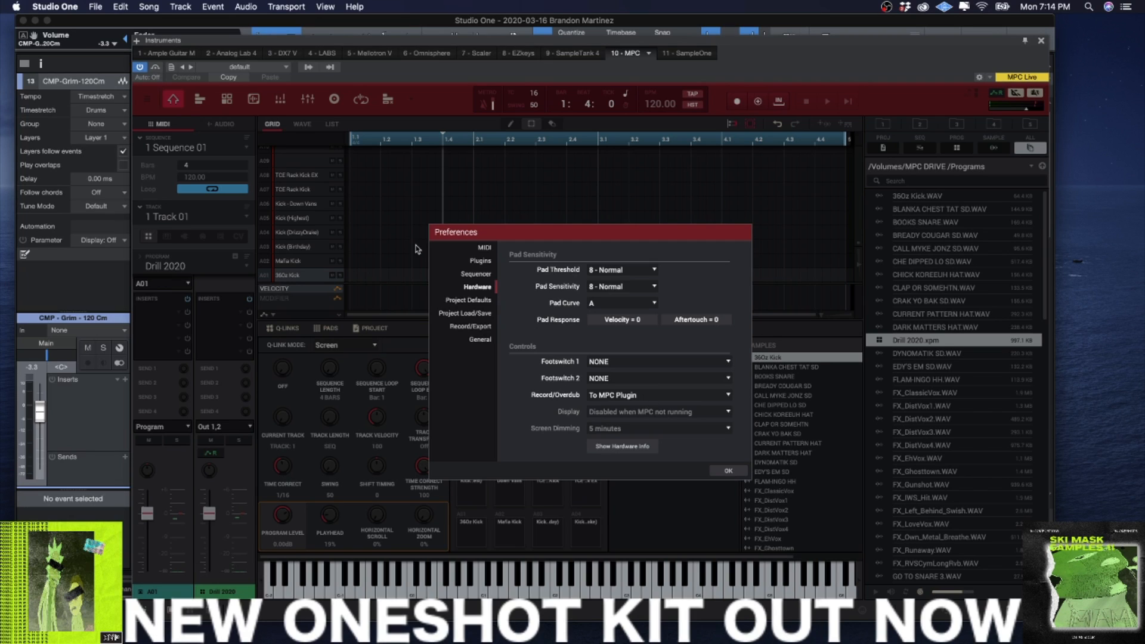
mouse_move(324, 210)
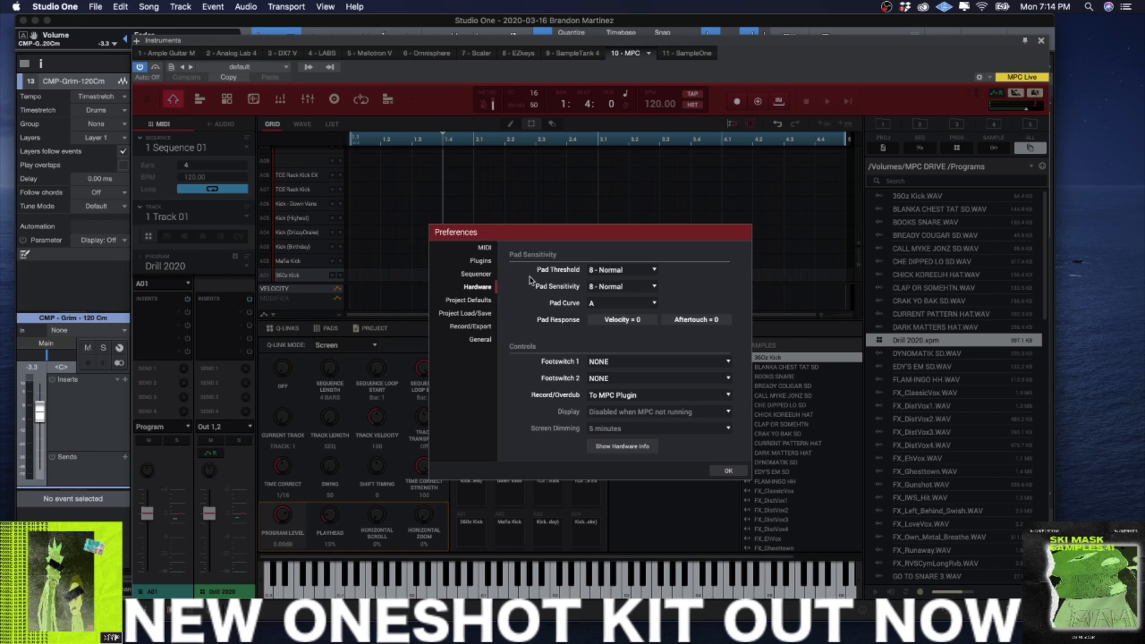
Review Project Defaults, Record/Export and General pages, keep Elastique Pro warp, and close Preferences.
click(467, 300)
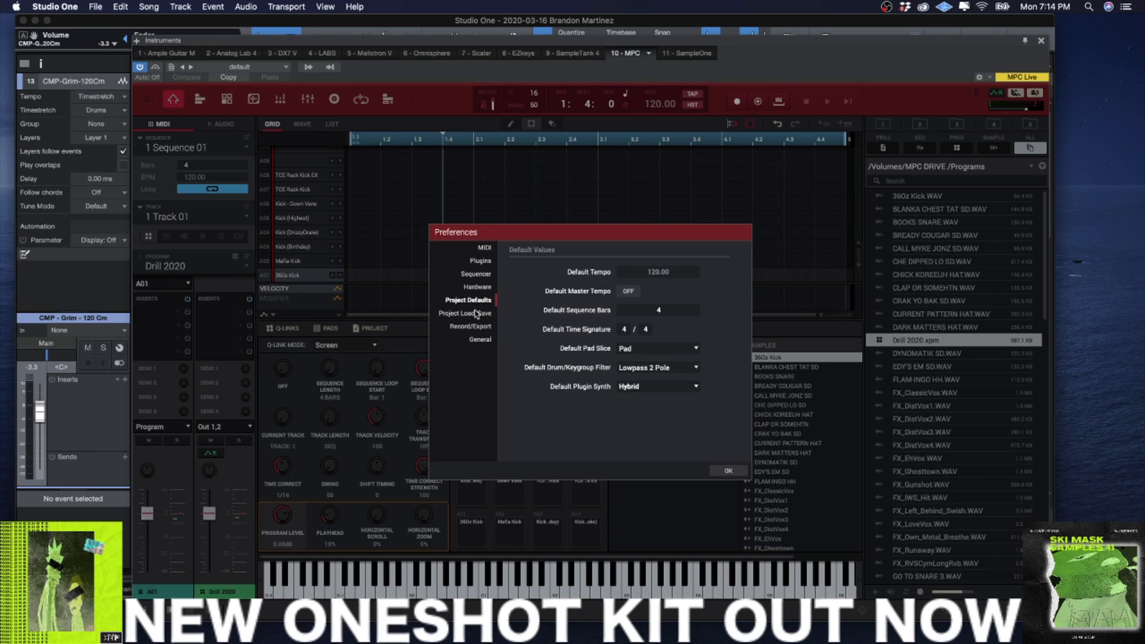
mouse_move(476, 314)
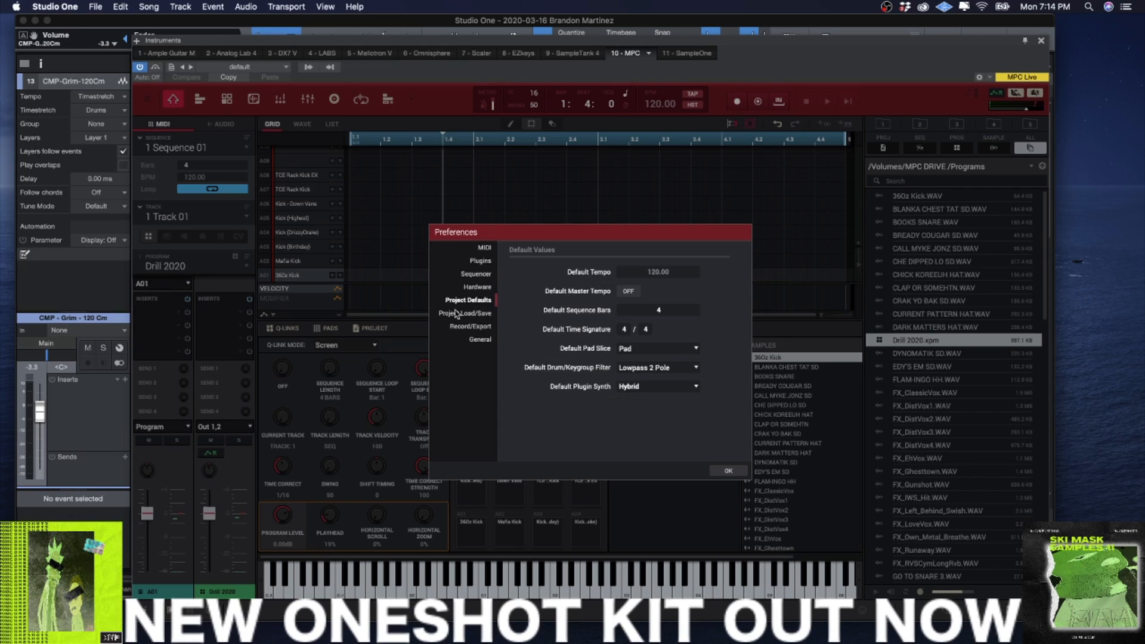
click(469, 326)
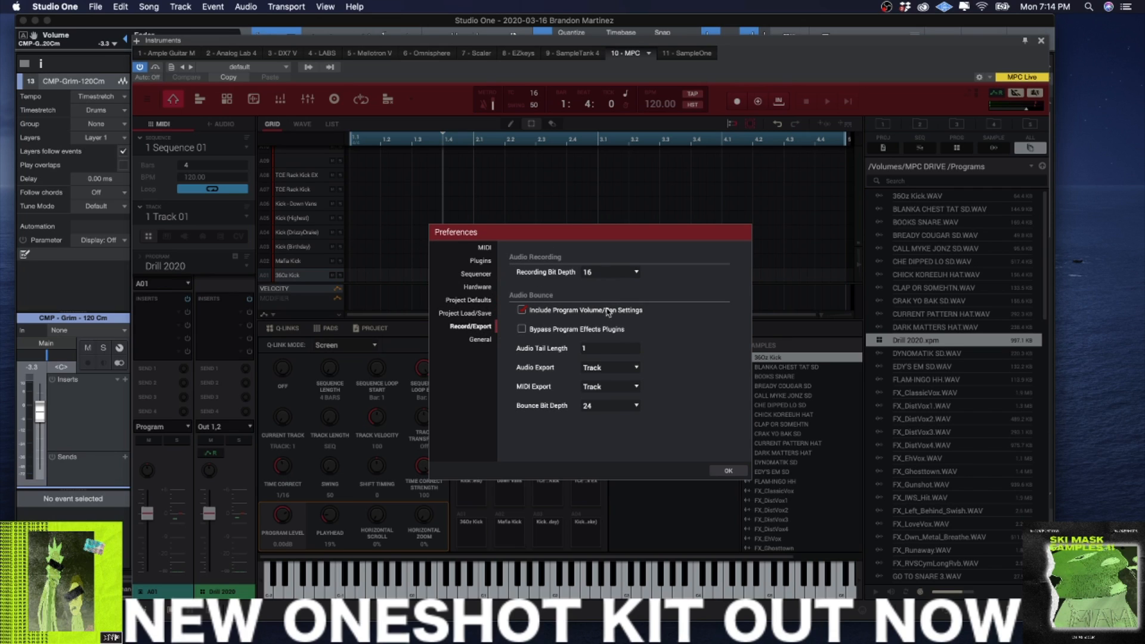
click(480, 339)
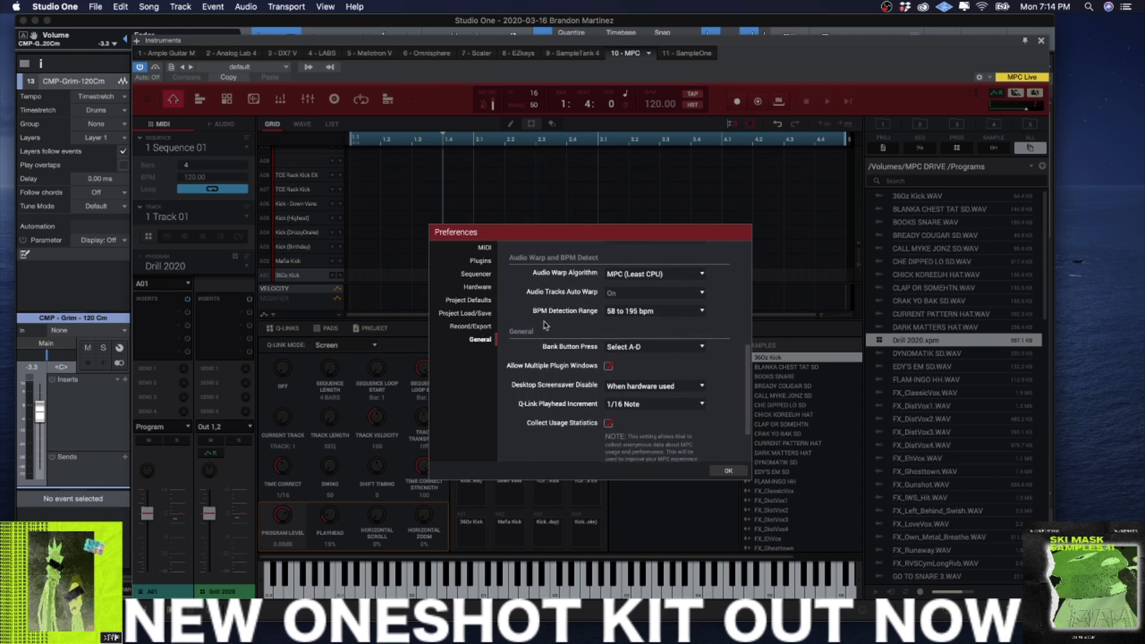
scroll(up, 3)
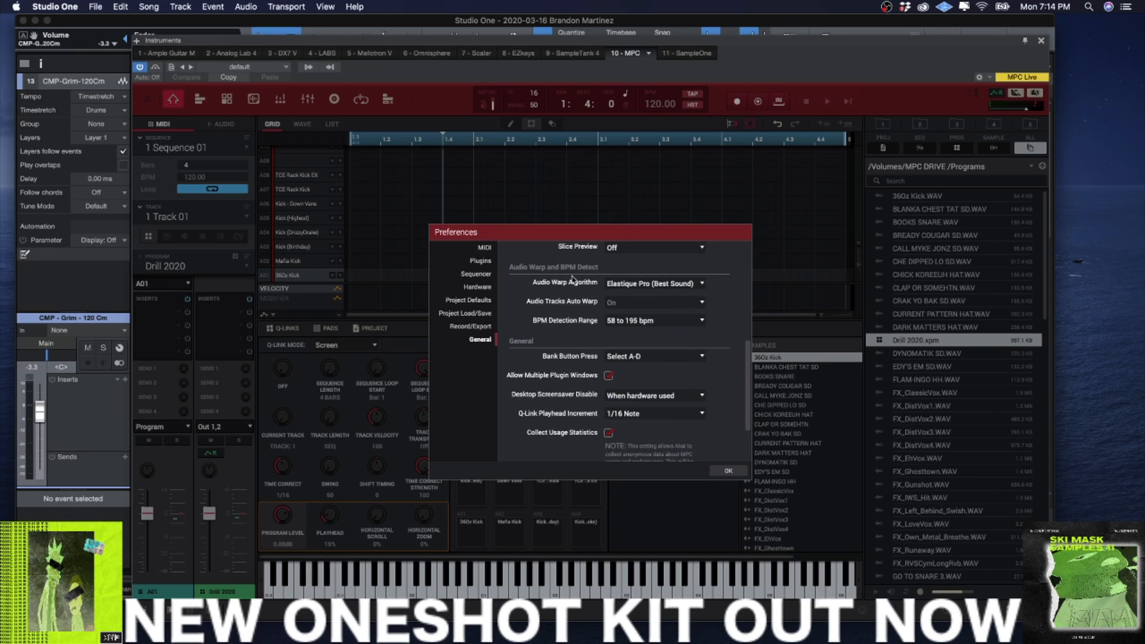
scroll(down, 3)
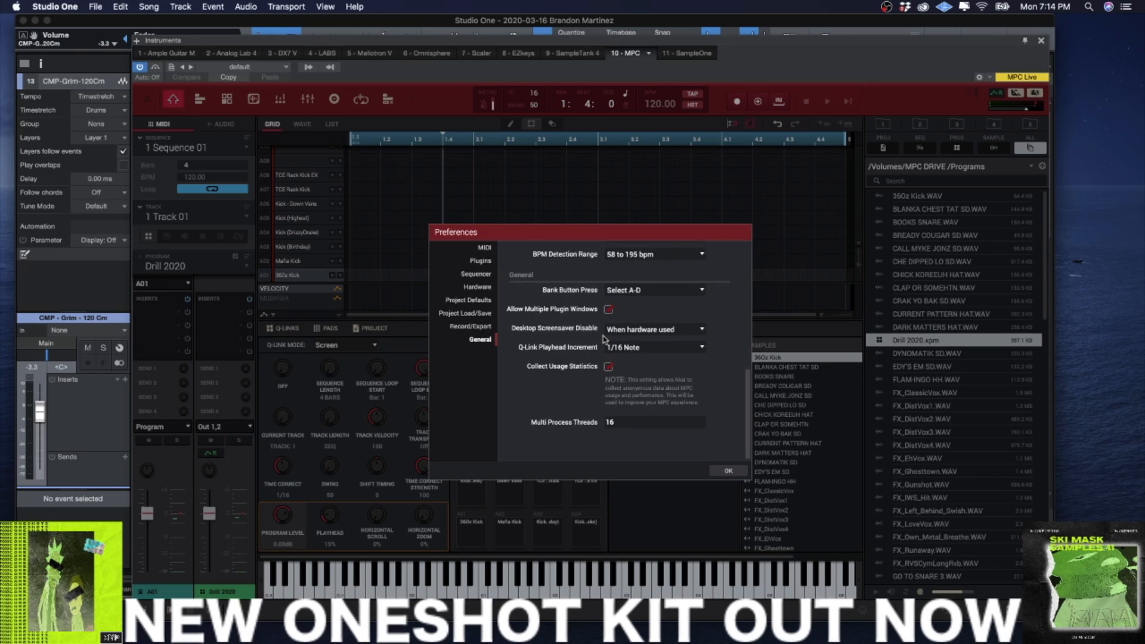
scroll(up, 3)
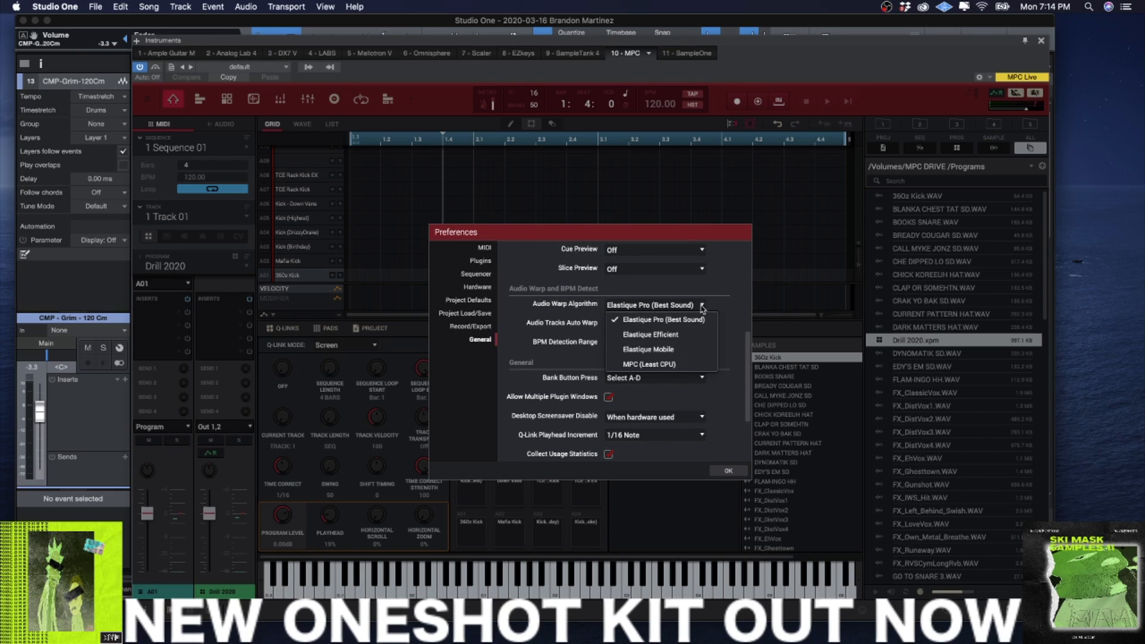
mouse_move(724, 414)
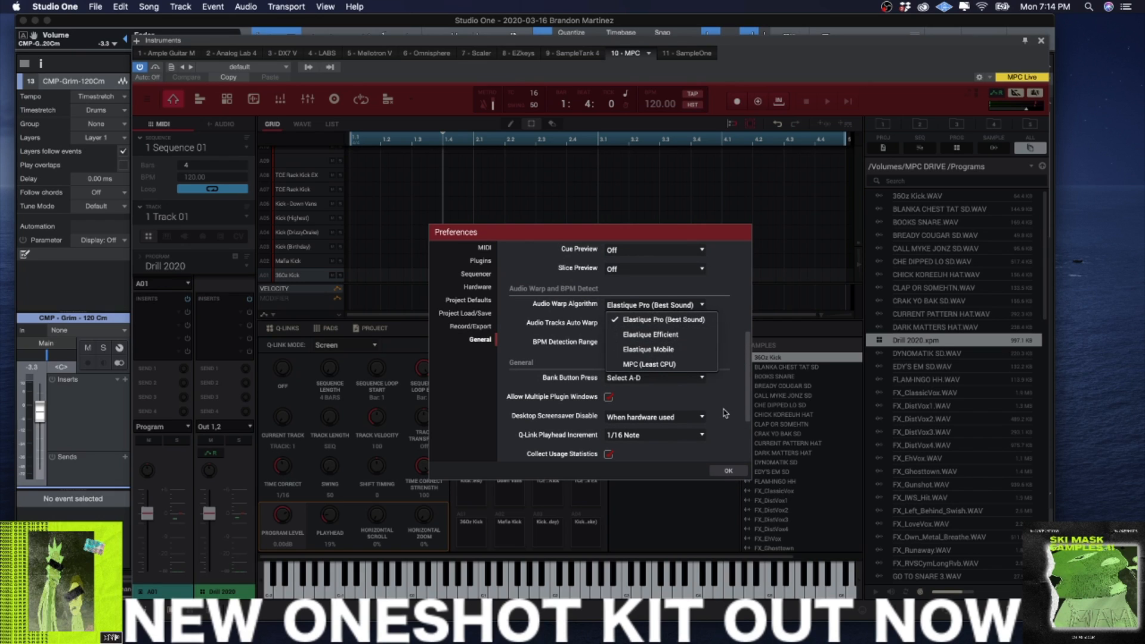
click(728, 470)
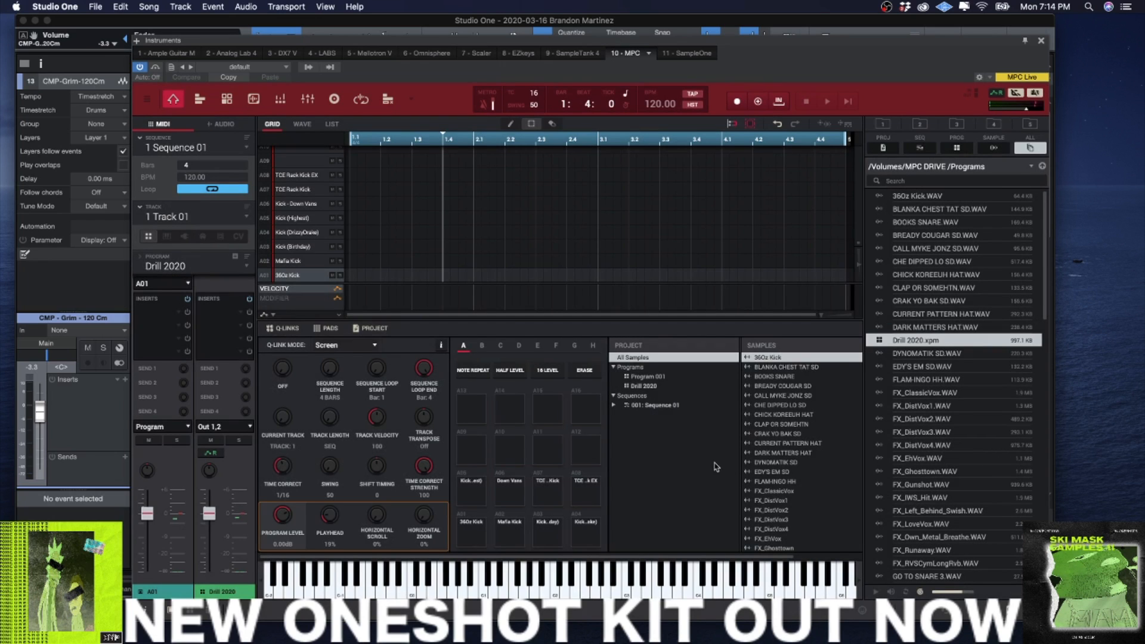
mouse_move(451, 264)
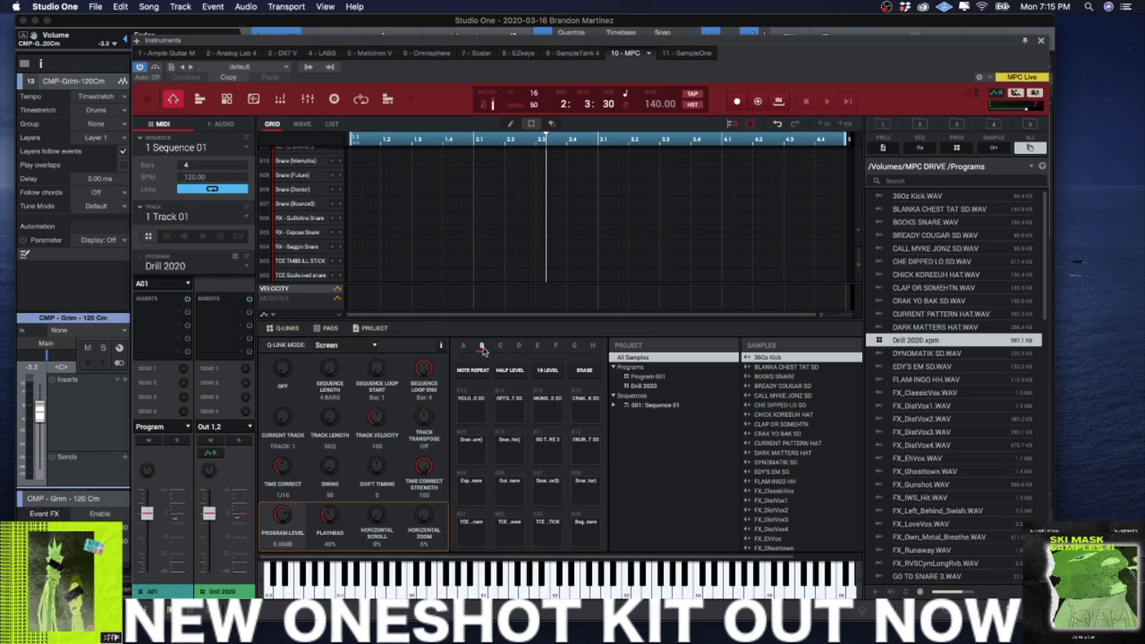
Audition Drill 2020 pads across banks B, D (FX) and E (snares).
click(482, 346)
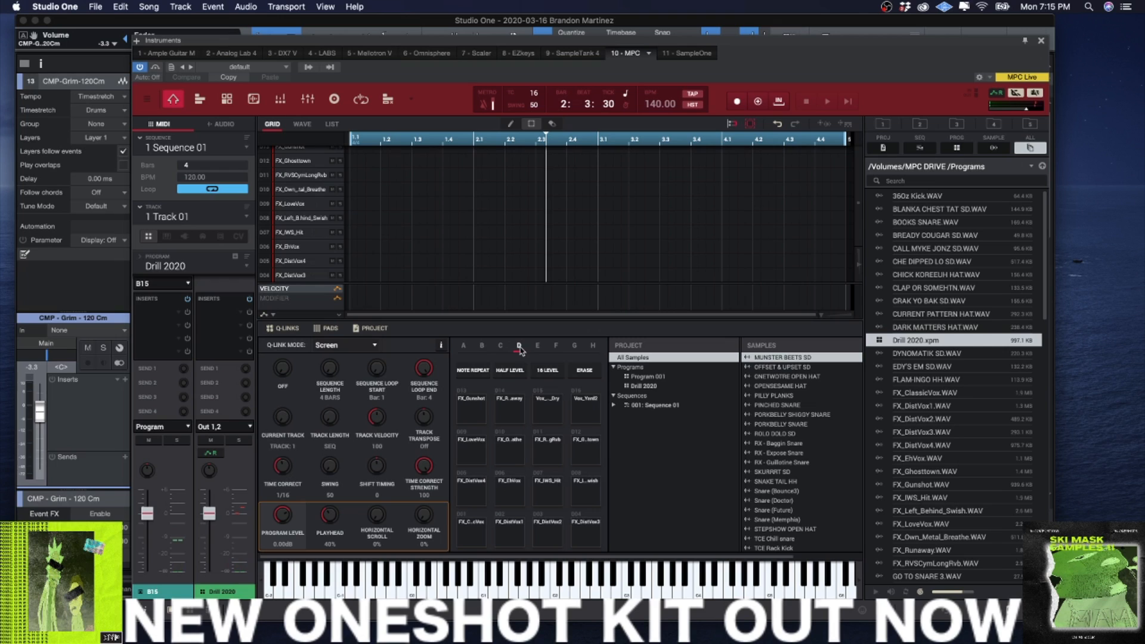
click(519, 344)
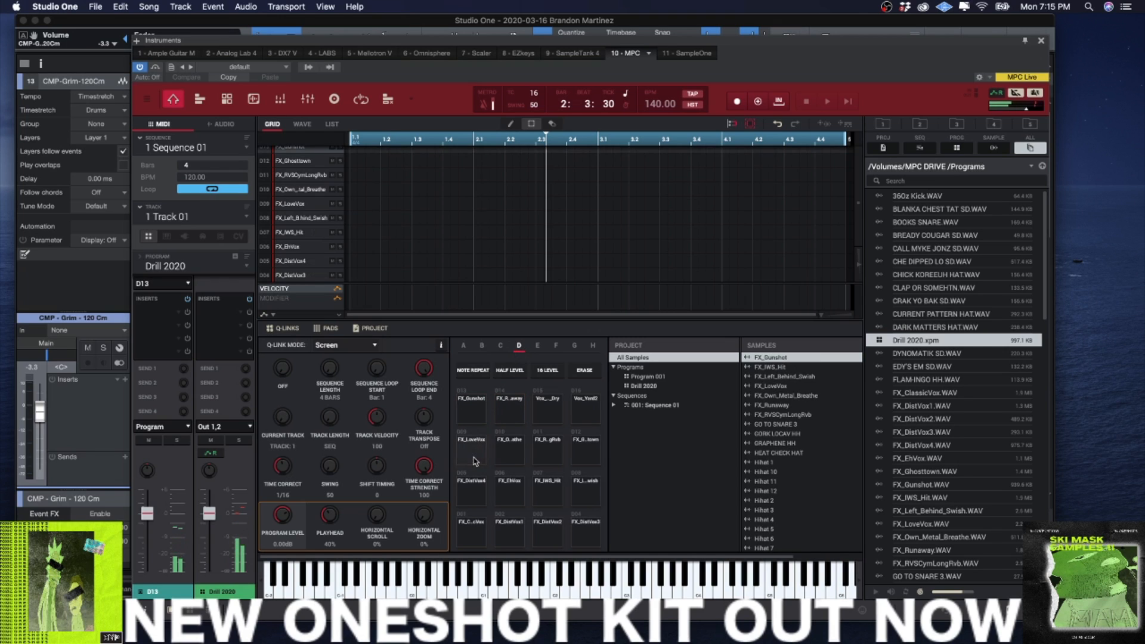
click(537, 345)
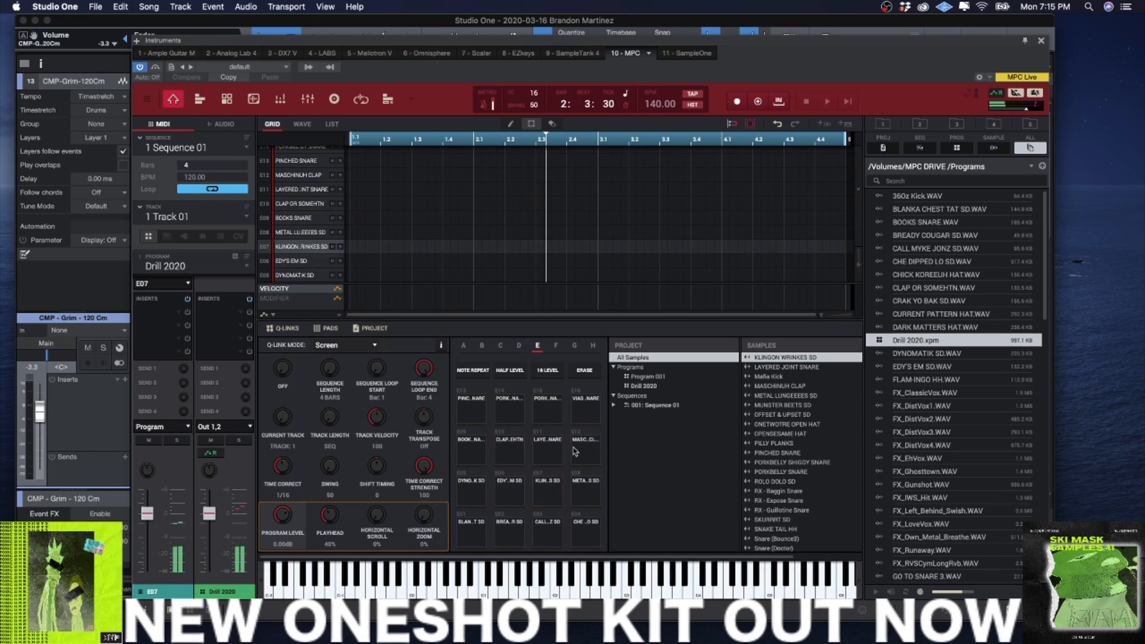
click(463, 345)
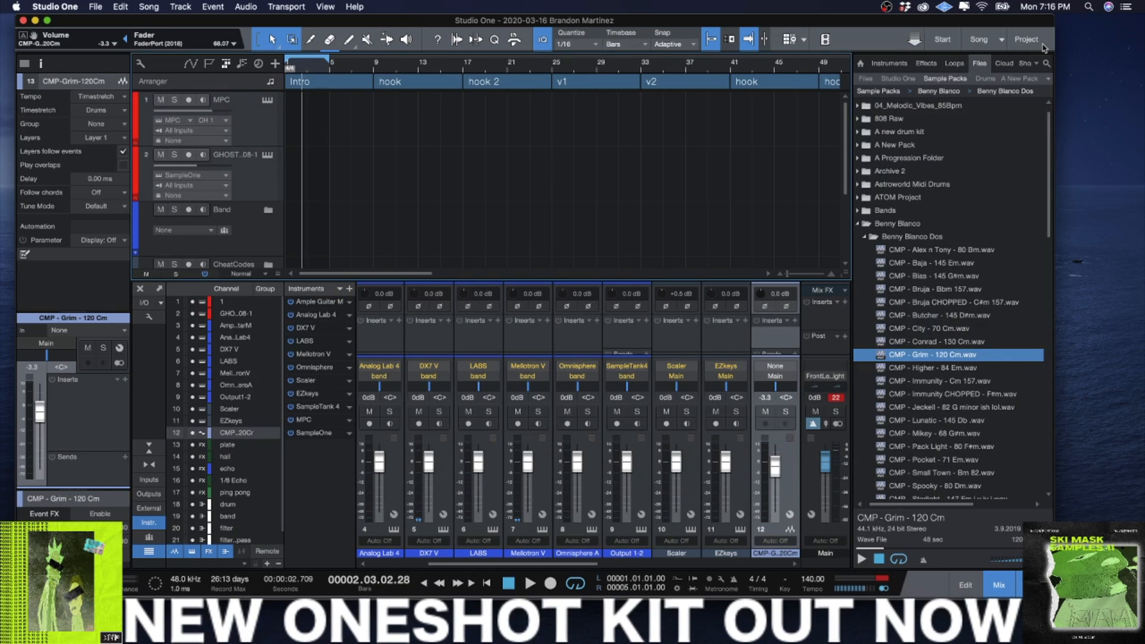
Preview Lazy 148.mid from the 808 Mafia Midi pack, then show the Instruments list.
click(530, 583)
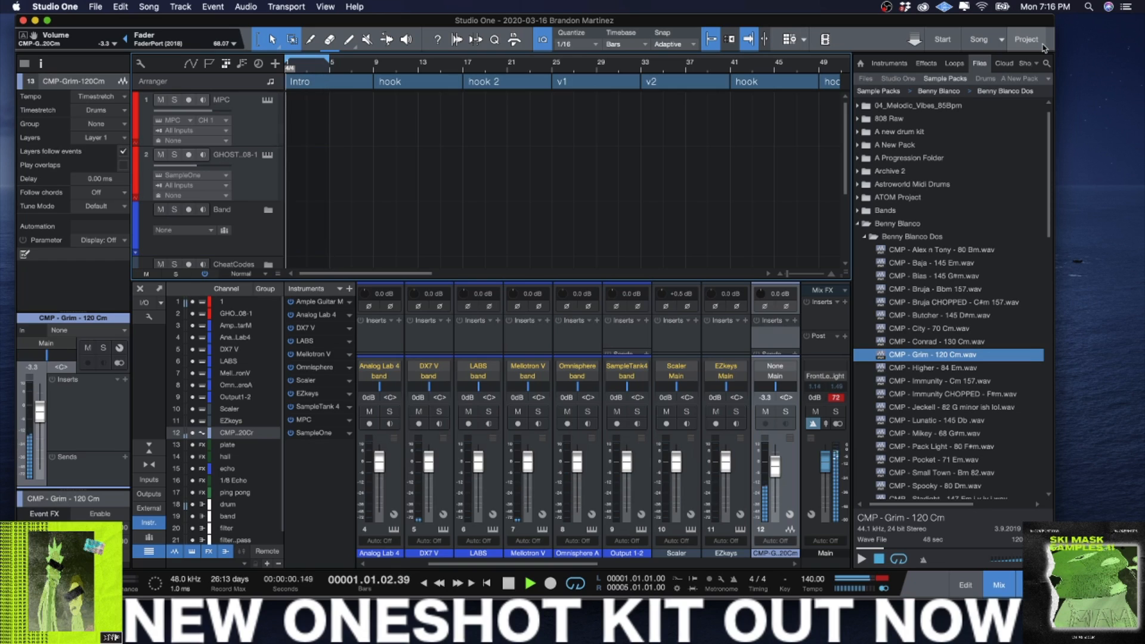
click(528, 584)
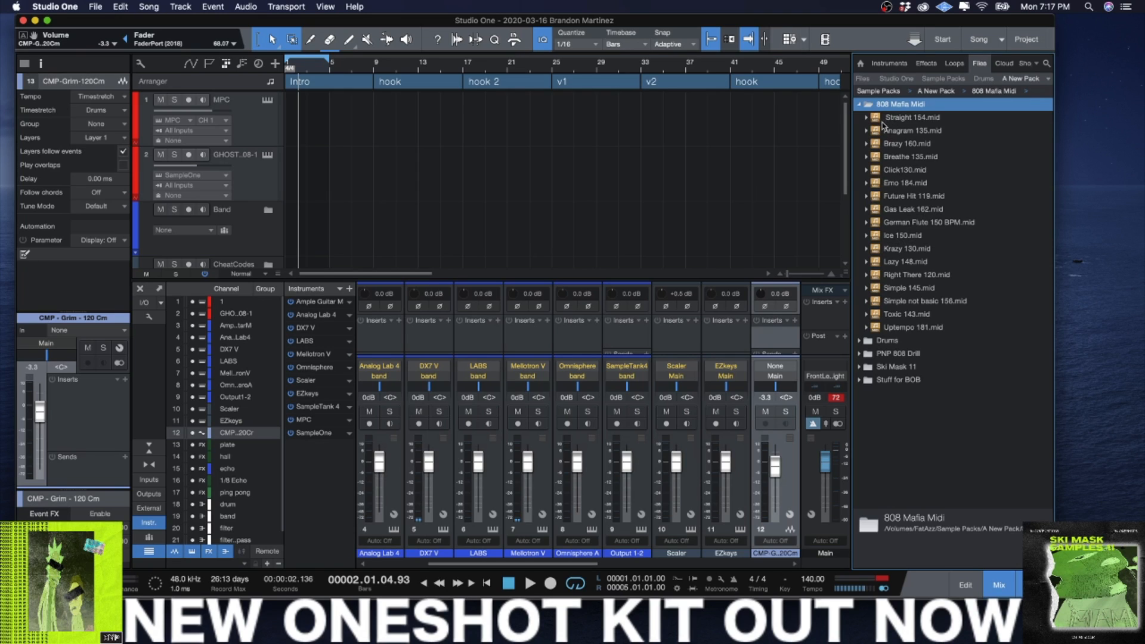
mouse_move(914, 328)
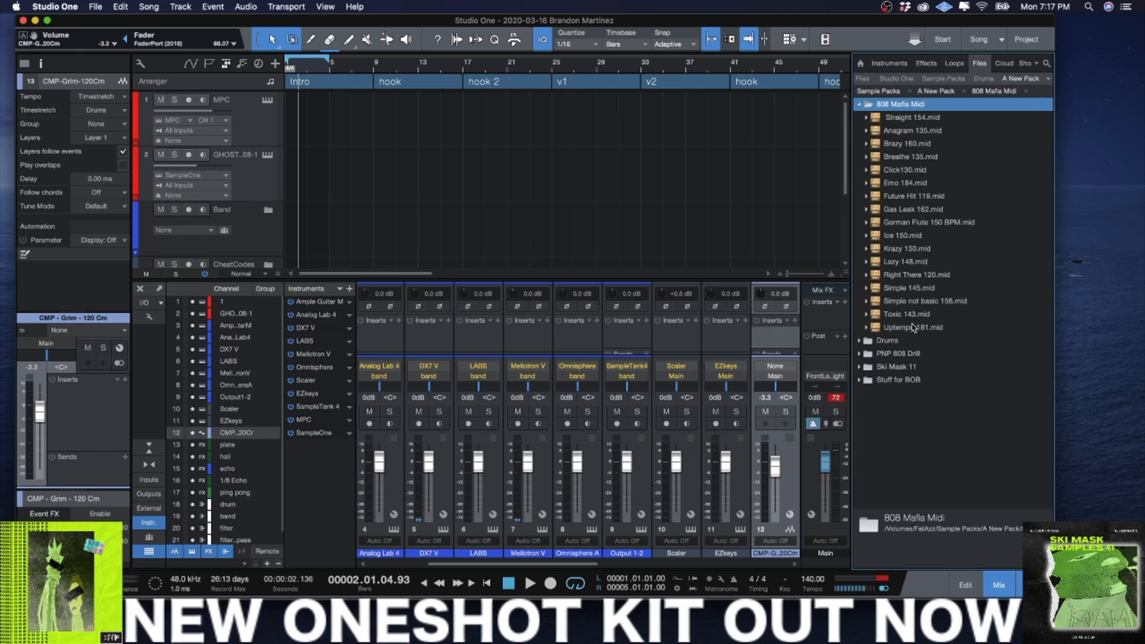
click(906, 262)
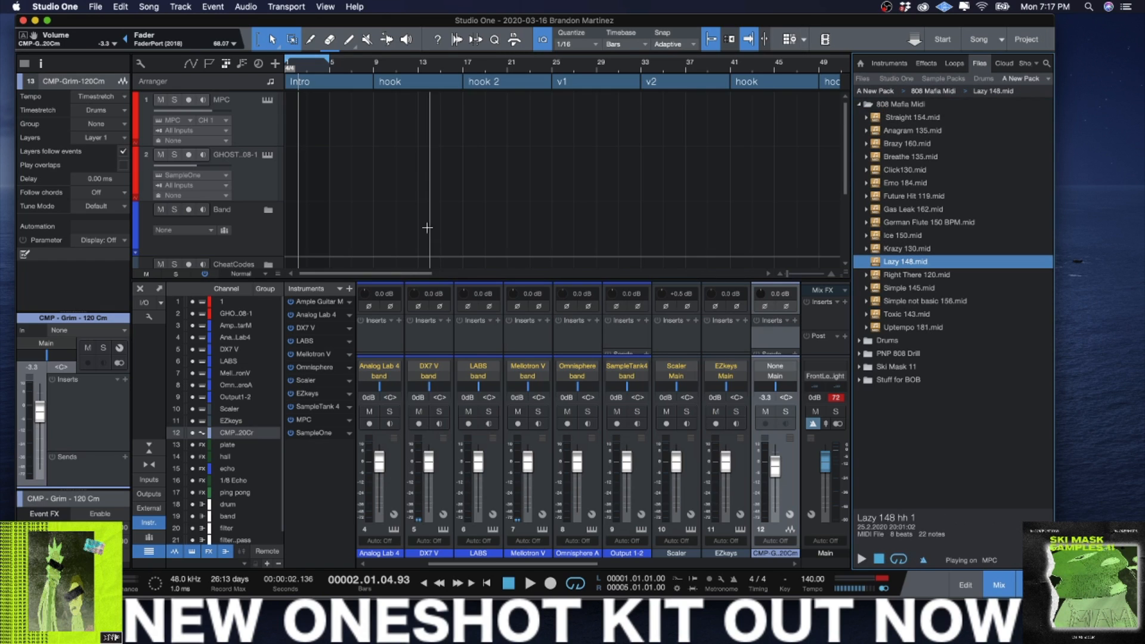
click(889, 64)
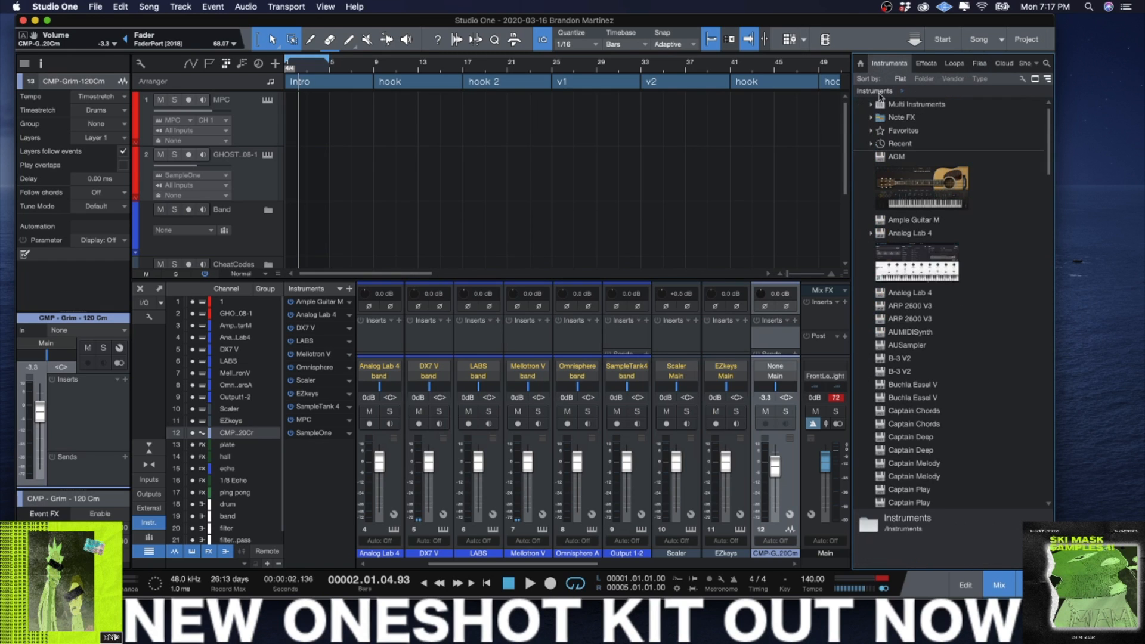
Preview Straight 154.mid through the new SampleOne Been Trappin hats track and play it.
scroll(down, 3)
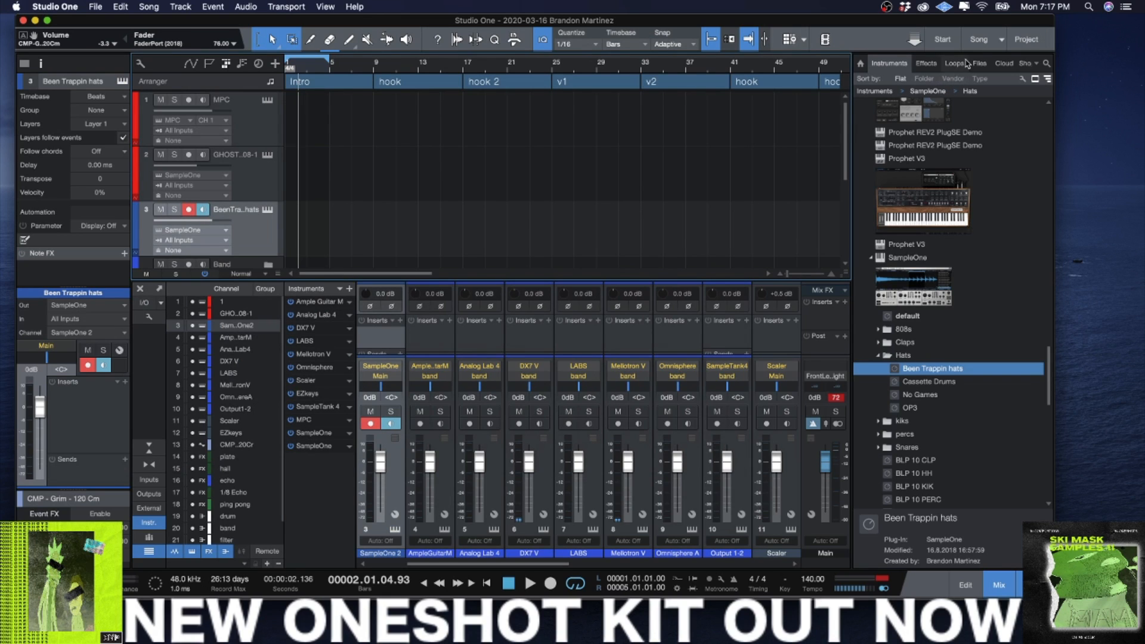
click(979, 63)
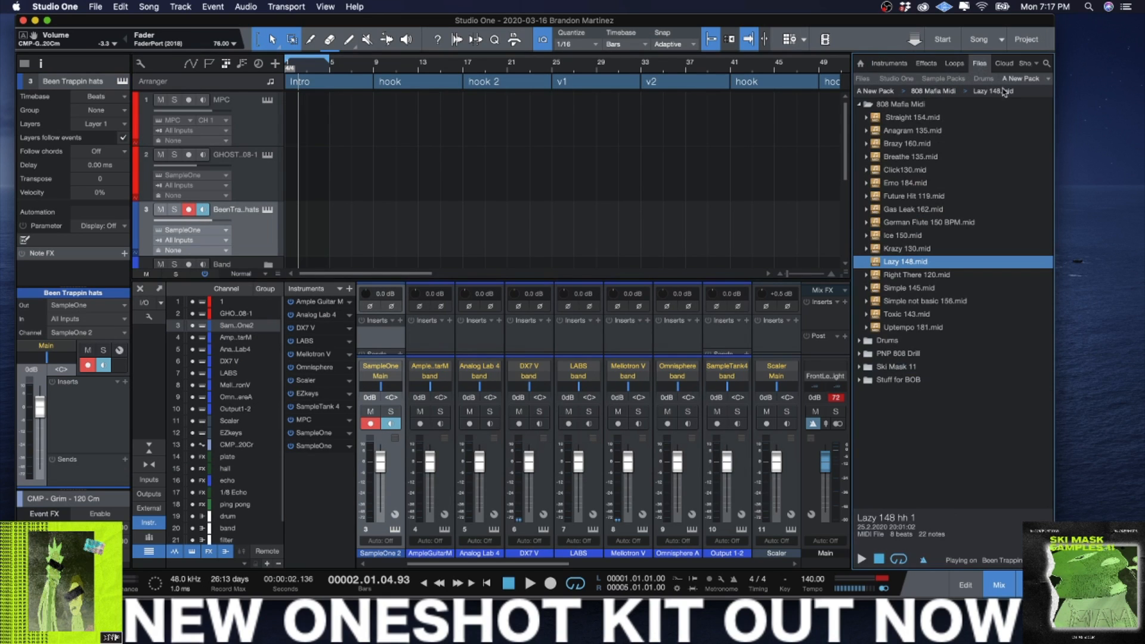
click(911, 117)
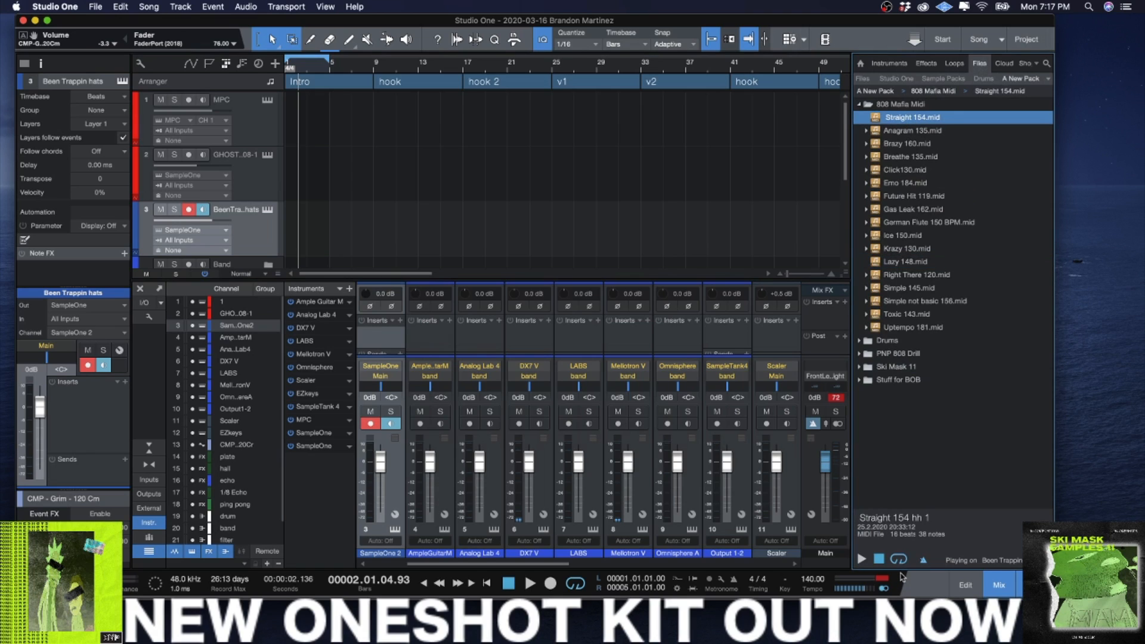
click(528, 583)
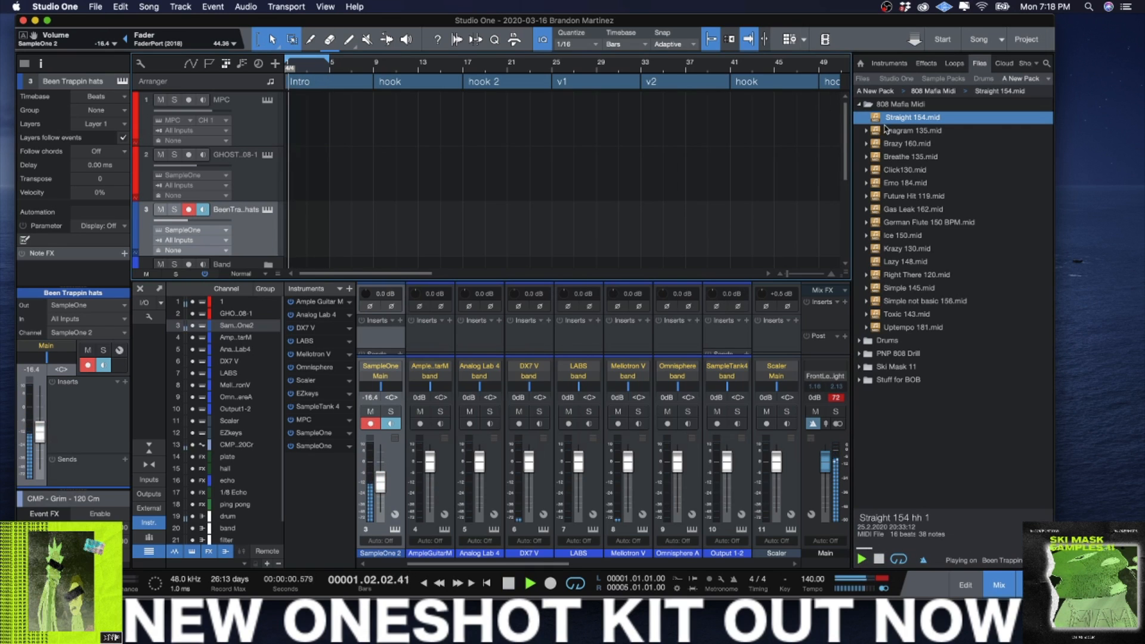
View the Drill 2020 program in the MPC plugin, then return to the arrangement.
click(928, 222)
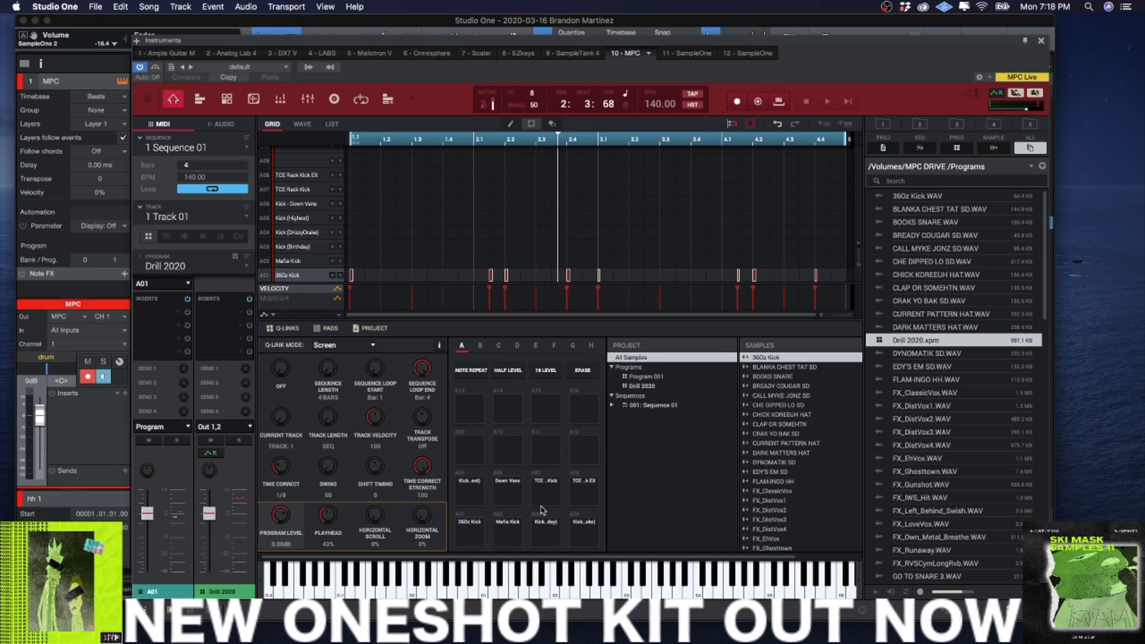
mouse_move(502, 586)
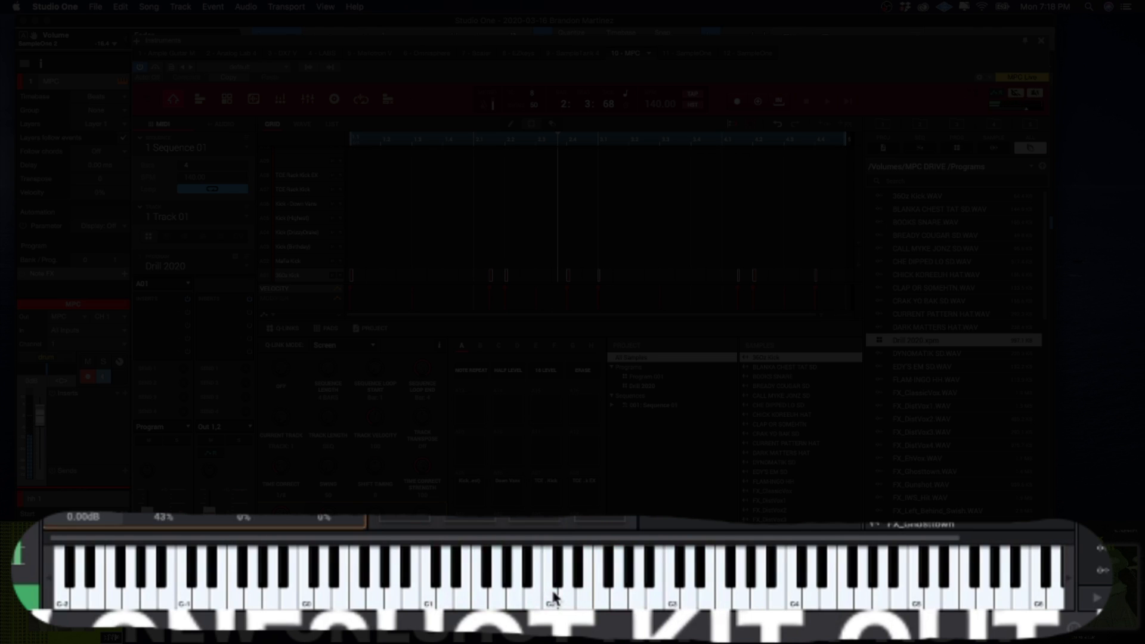
click(769, 565)
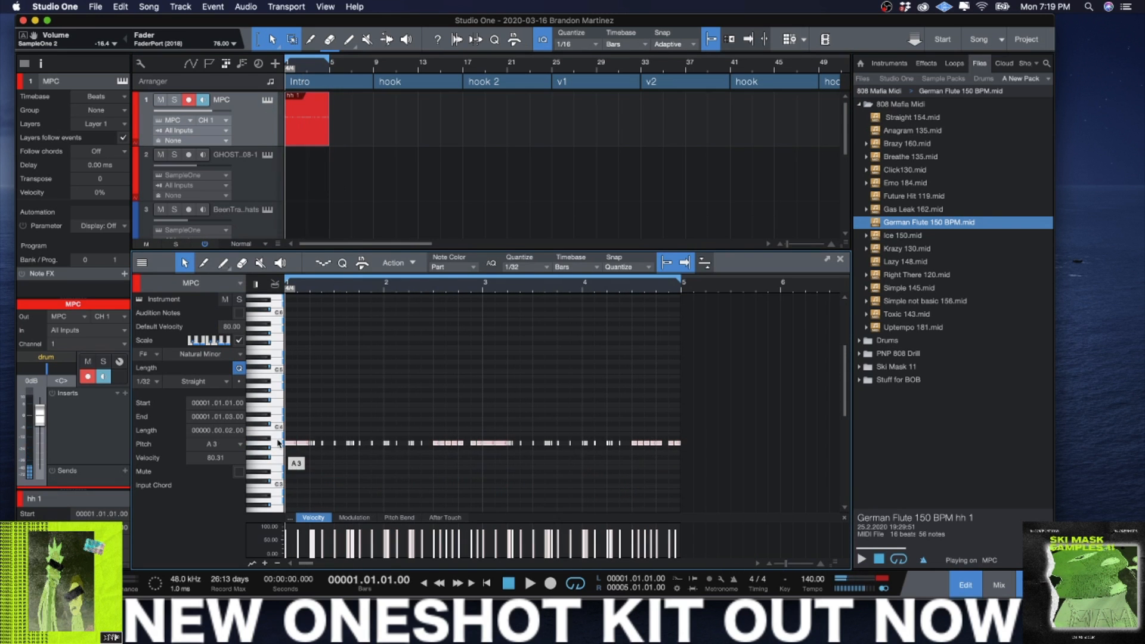
Play the German Flute 150 BPM hi-hat clip on the MPC track and bring MPC back up.
click(529, 584)
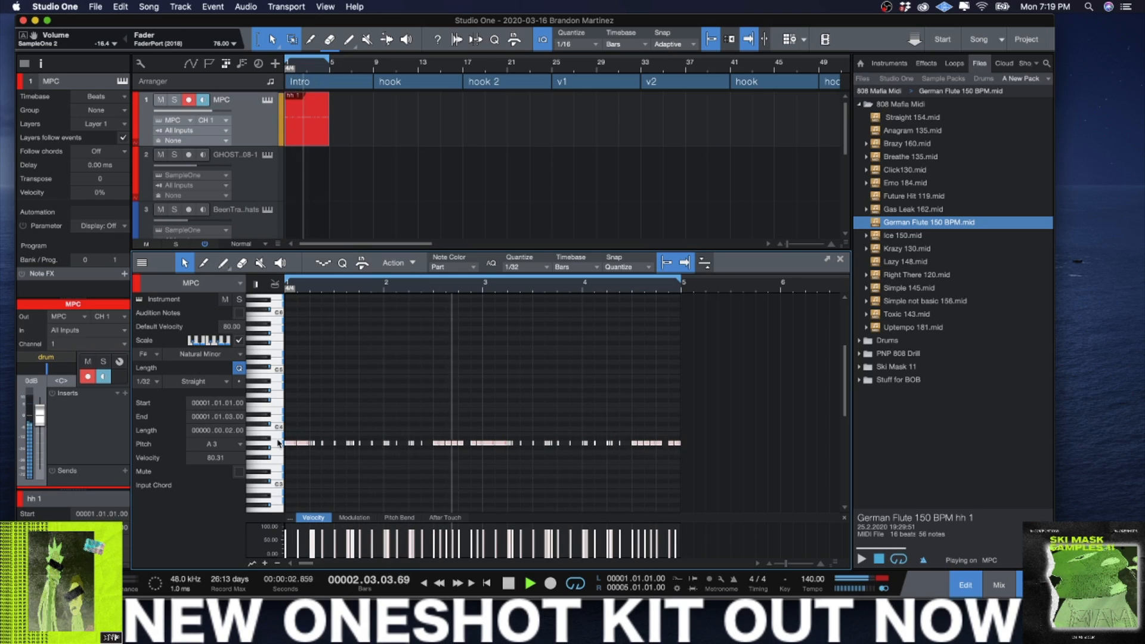
click(530, 584)
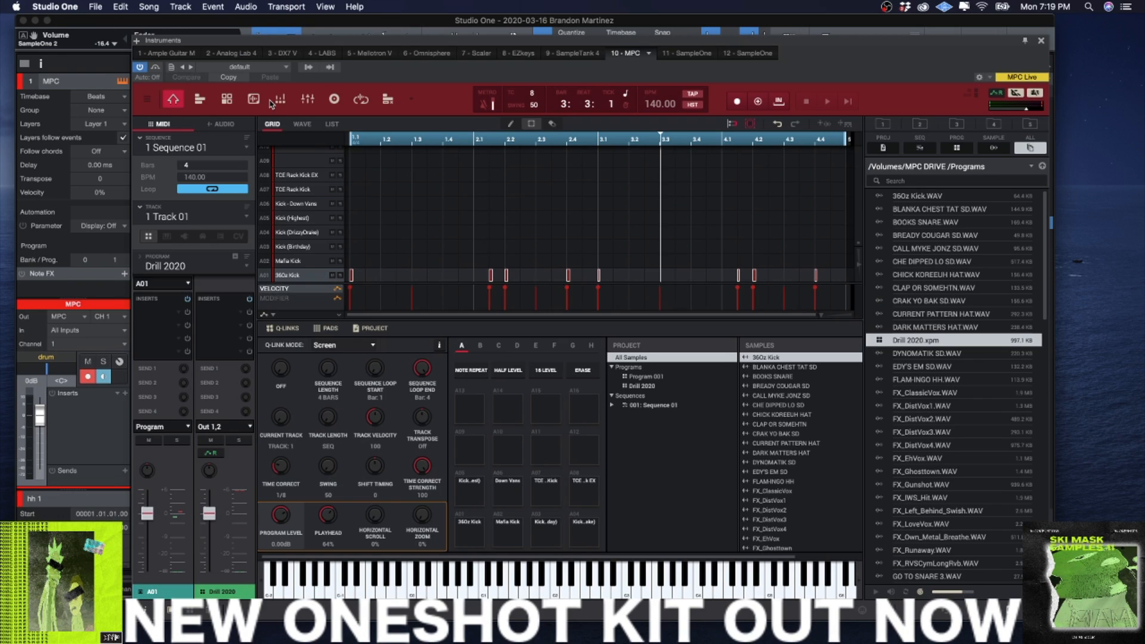
mouse_move(348, 168)
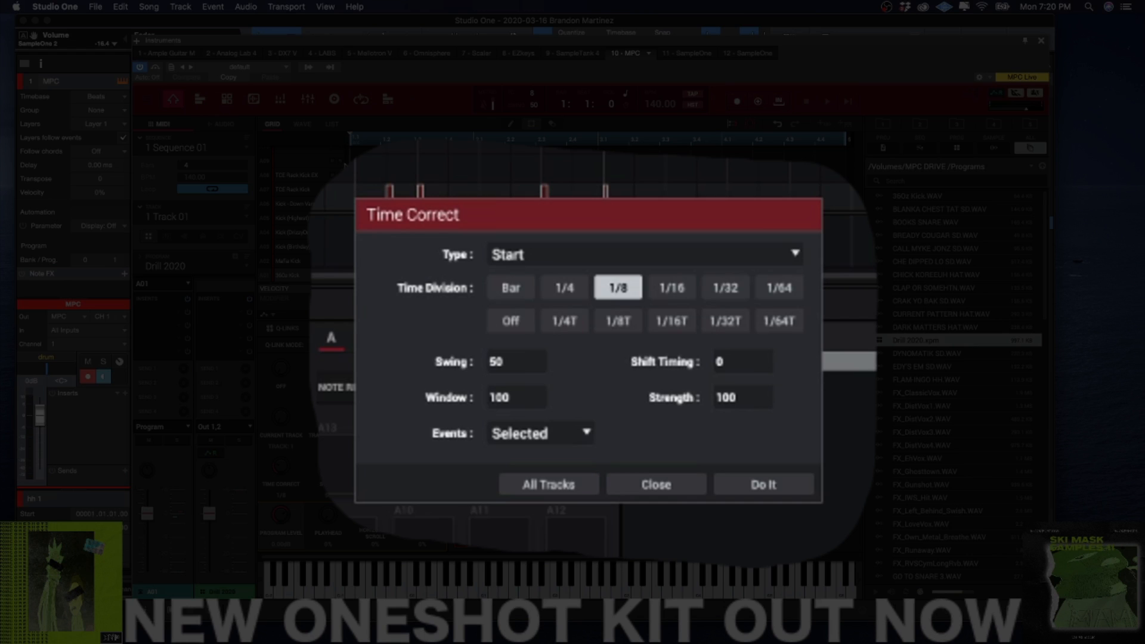
Time-correct the selected hi-hat notes to a 1/32T grid with Do It.
click(725, 287)
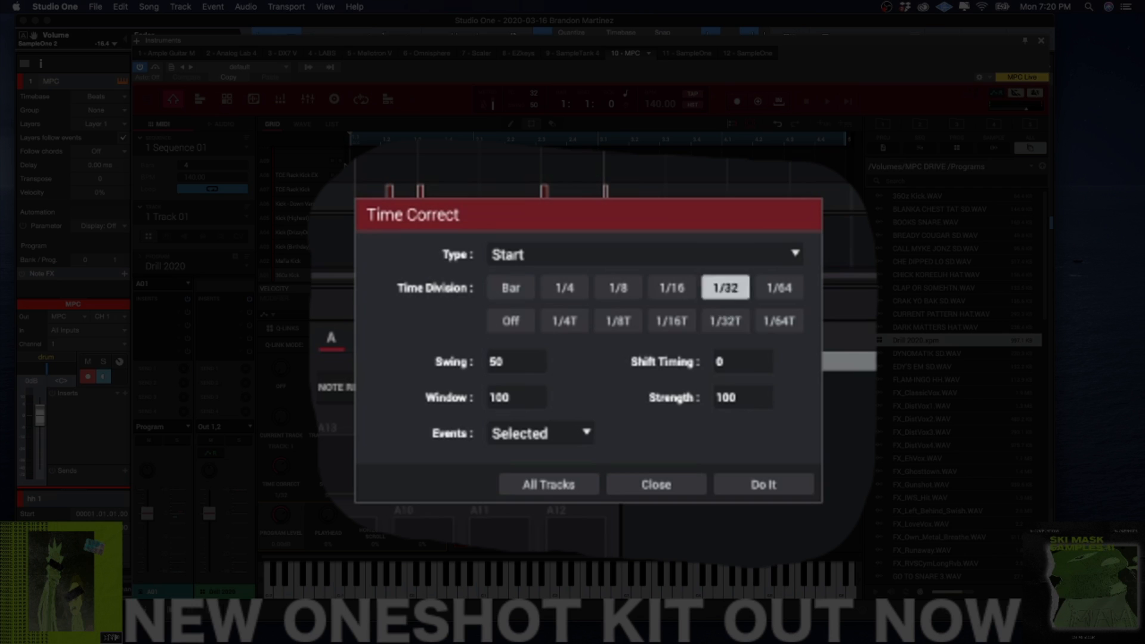
click(724, 320)
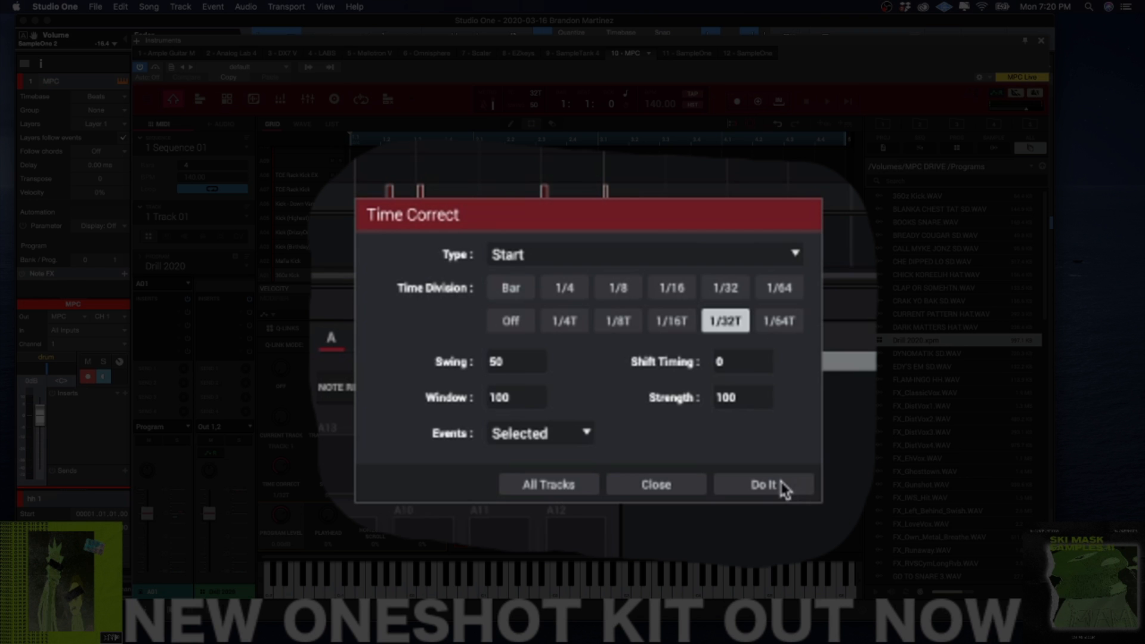
click(764, 484)
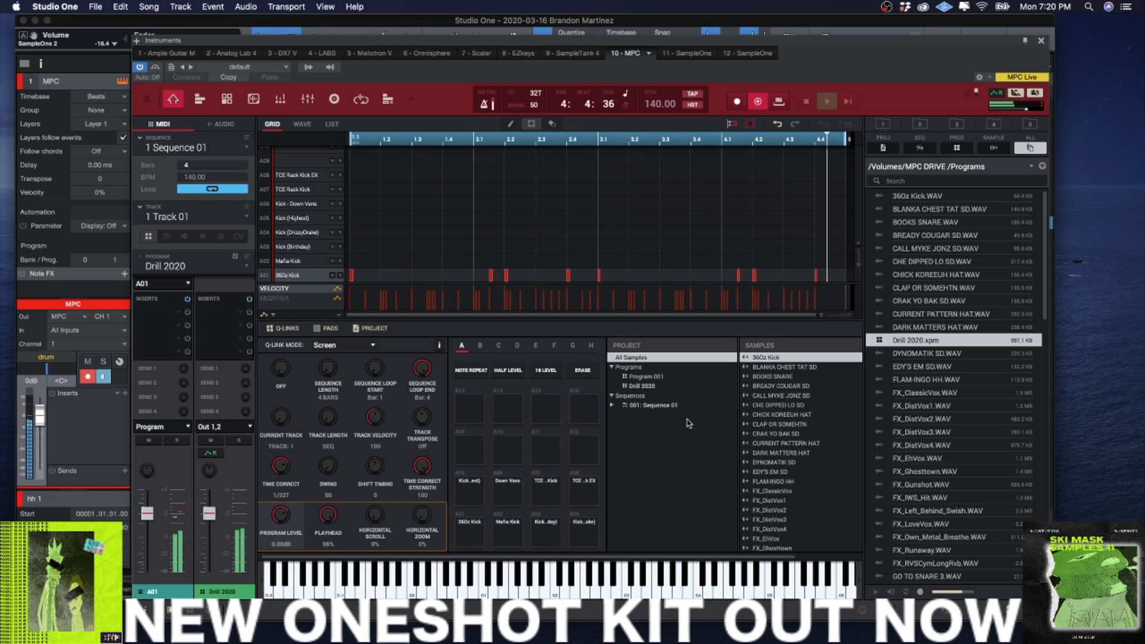
Show pad bank C with the HiHat pads and the quantized HiHat 10 roll.
click(826, 101)
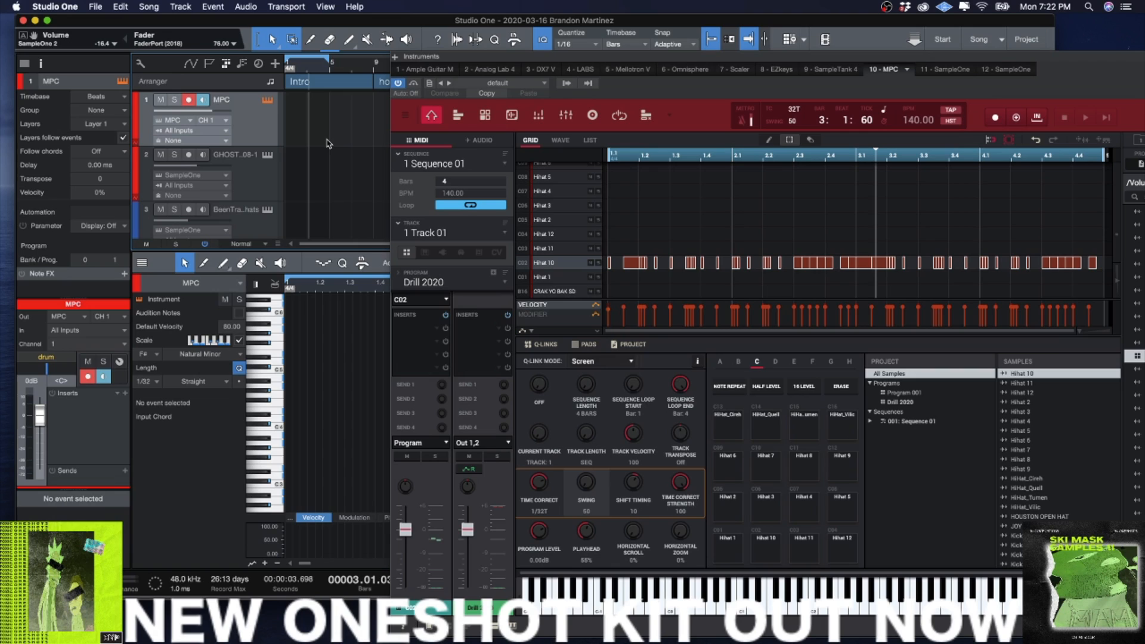
Show pad bank D's FX pads and reveal Sequence 01 with an unused second slot.
click(775, 361)
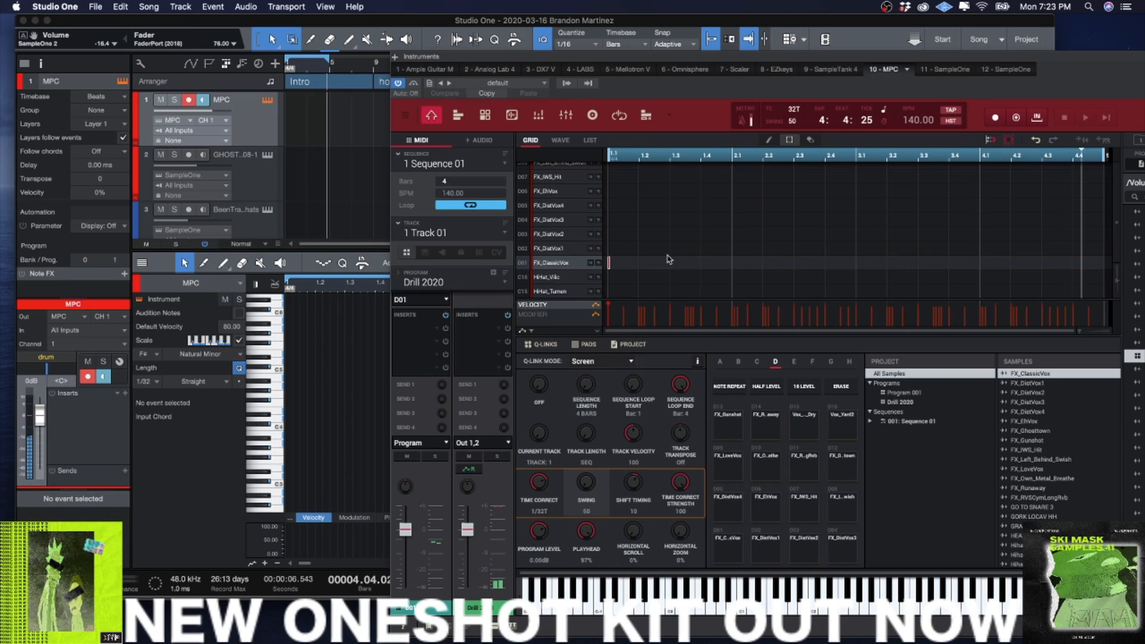
mouse_move(652, 204)
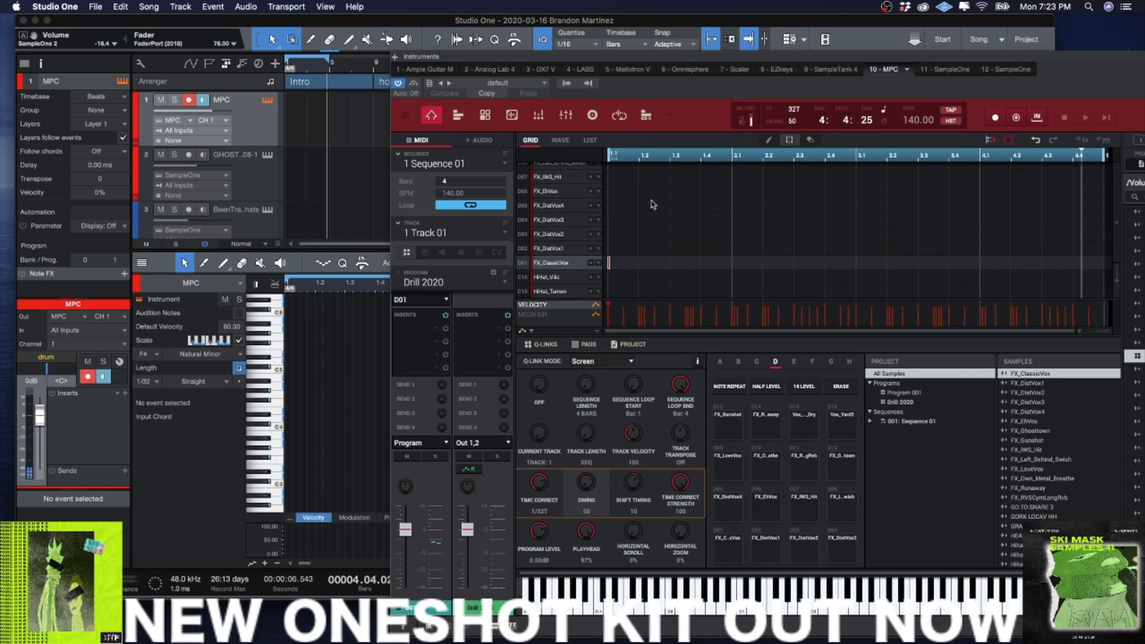
mouse_move(654, 206)
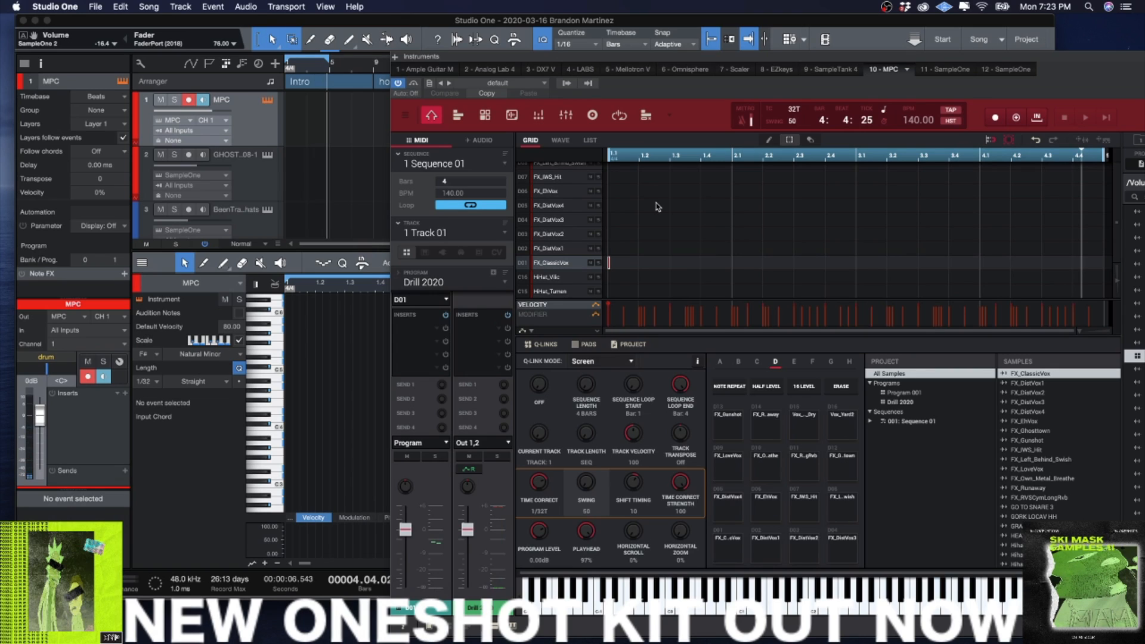
mouse_move(657, 207)
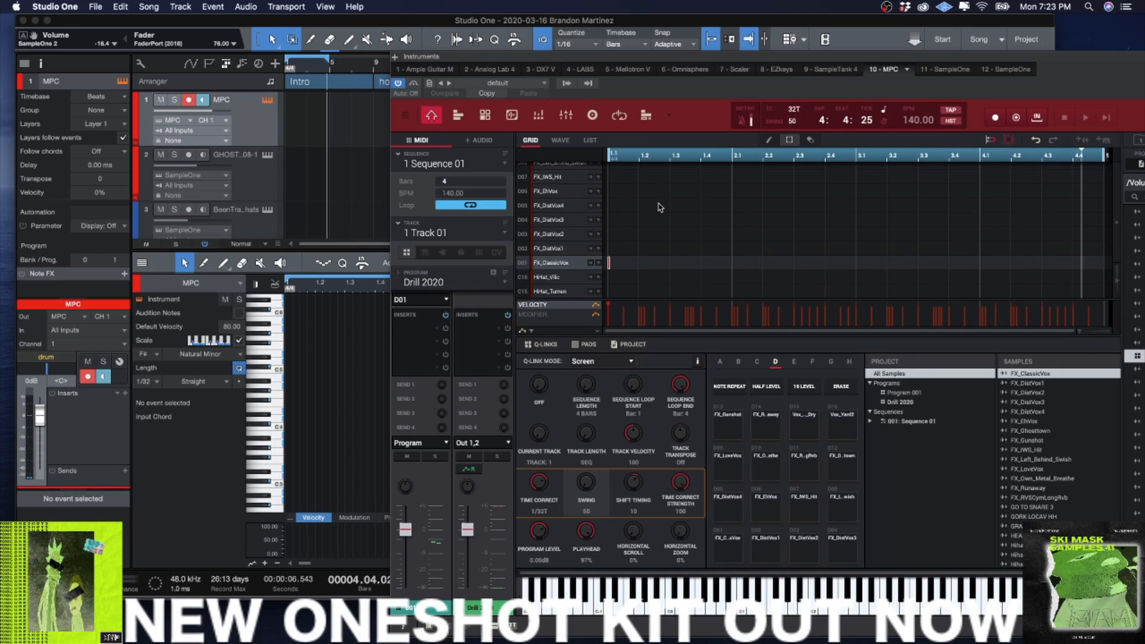
scroll(down, 3)
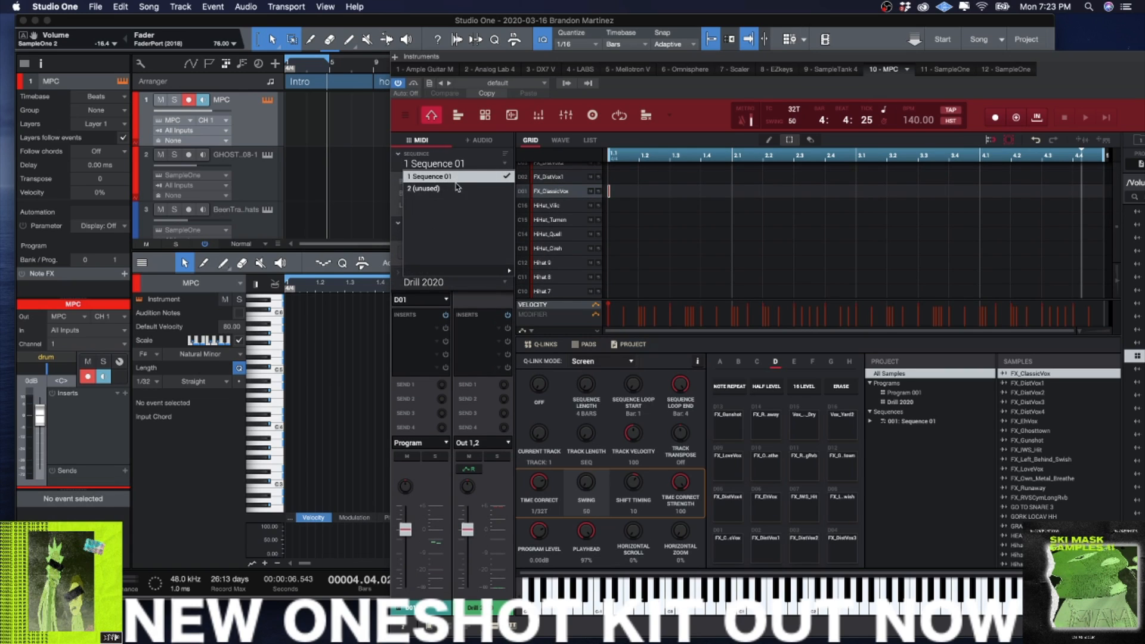
click(423, 188)
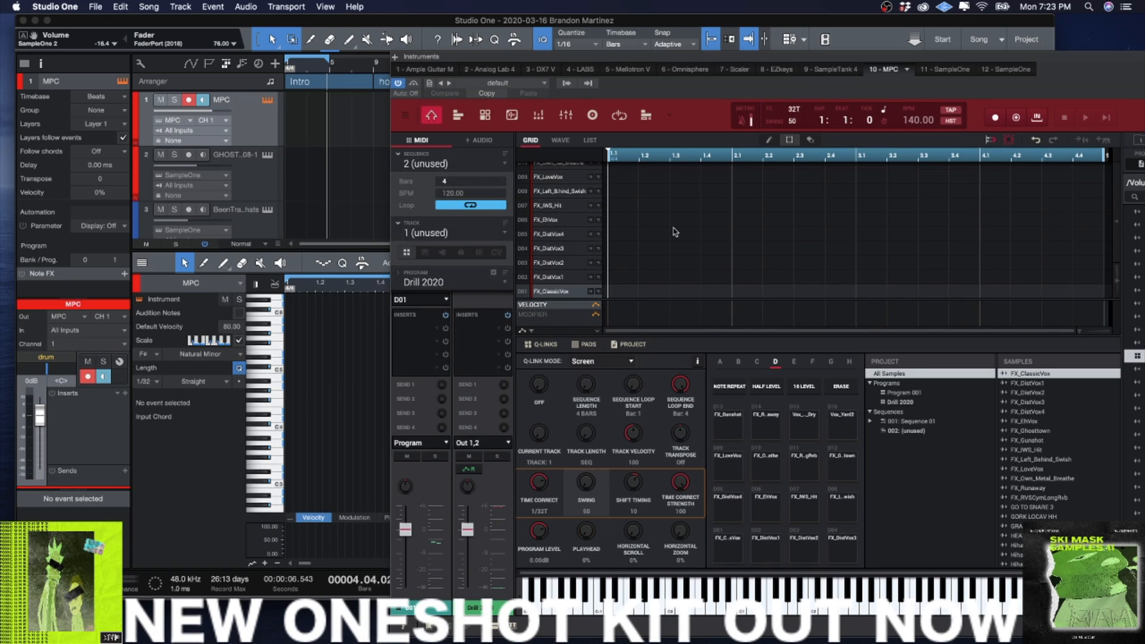
click(1085, 118)
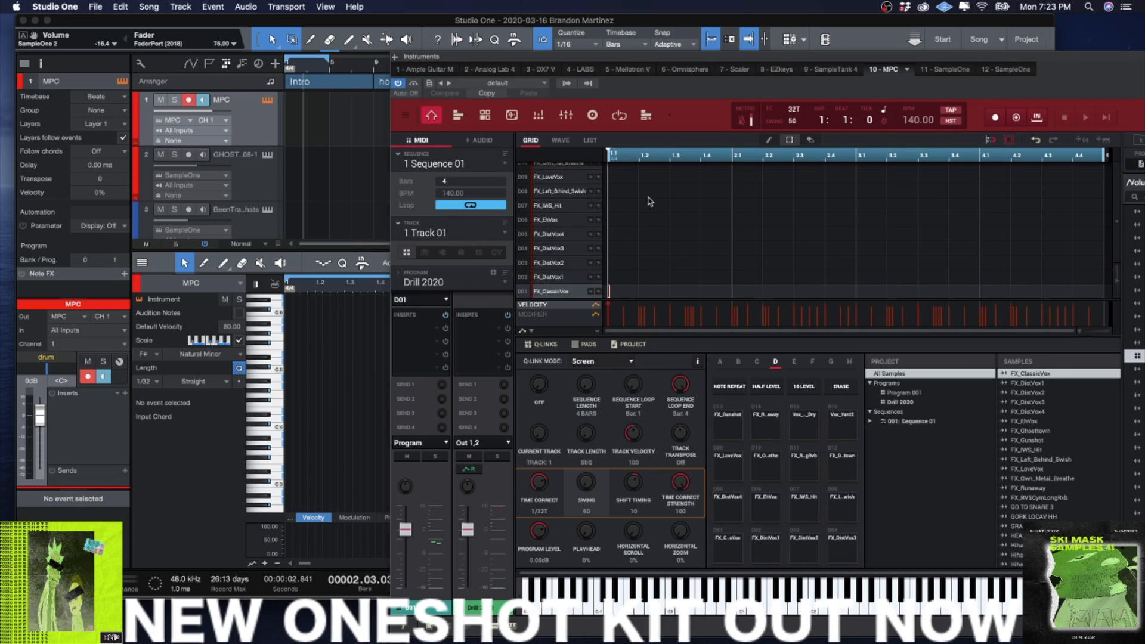
mouse_move(647, 197)
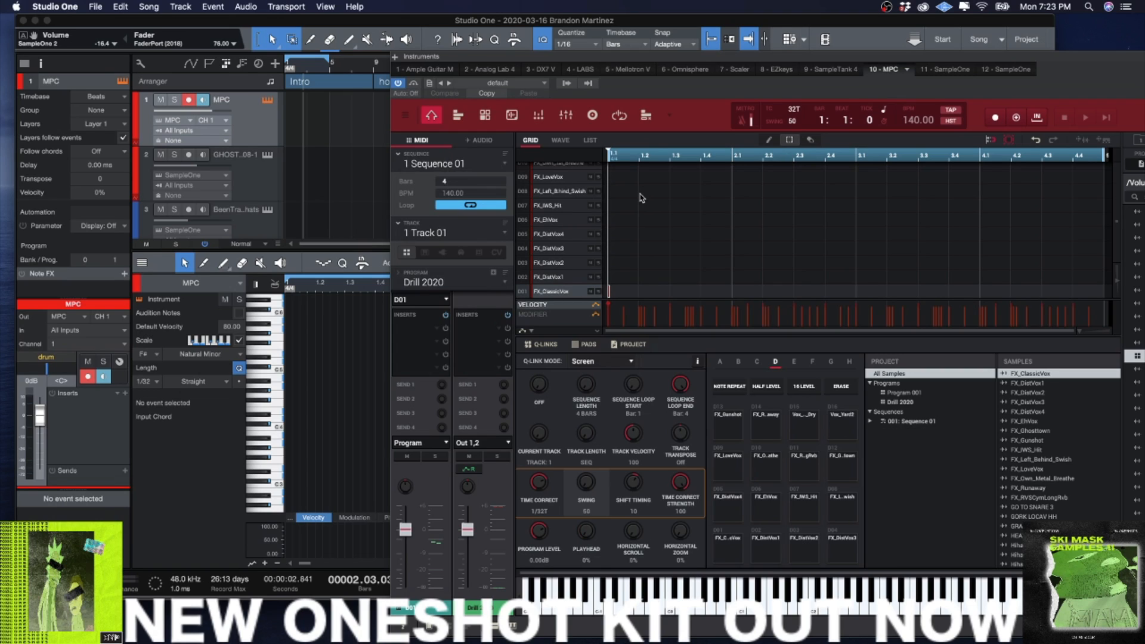
mouse_move(1006, 167)
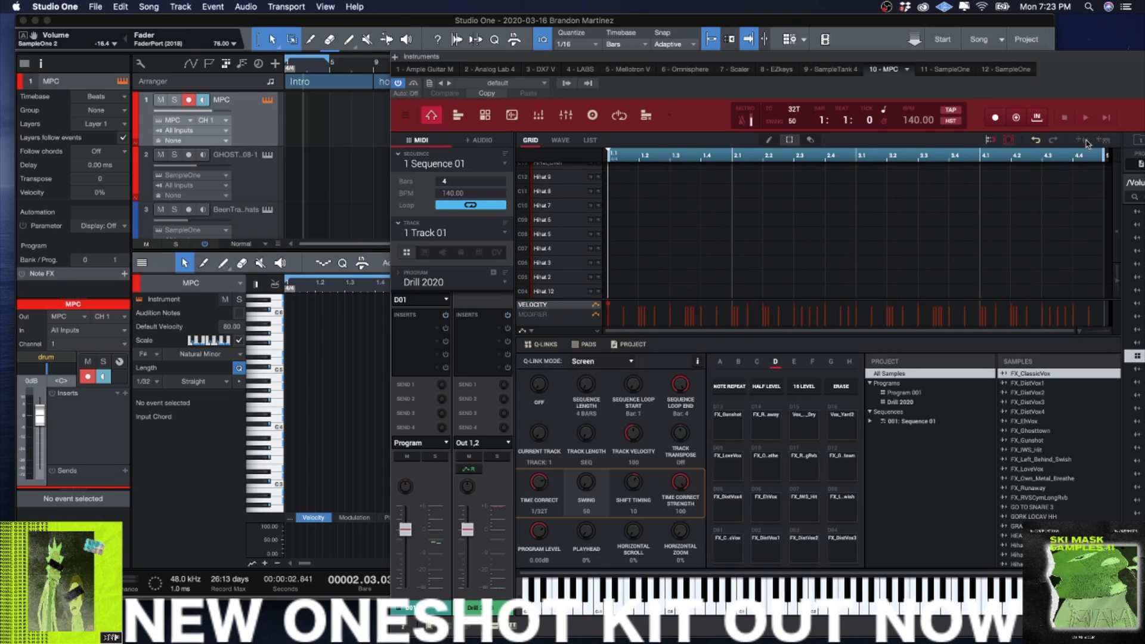
mouse_move(1085, 145)
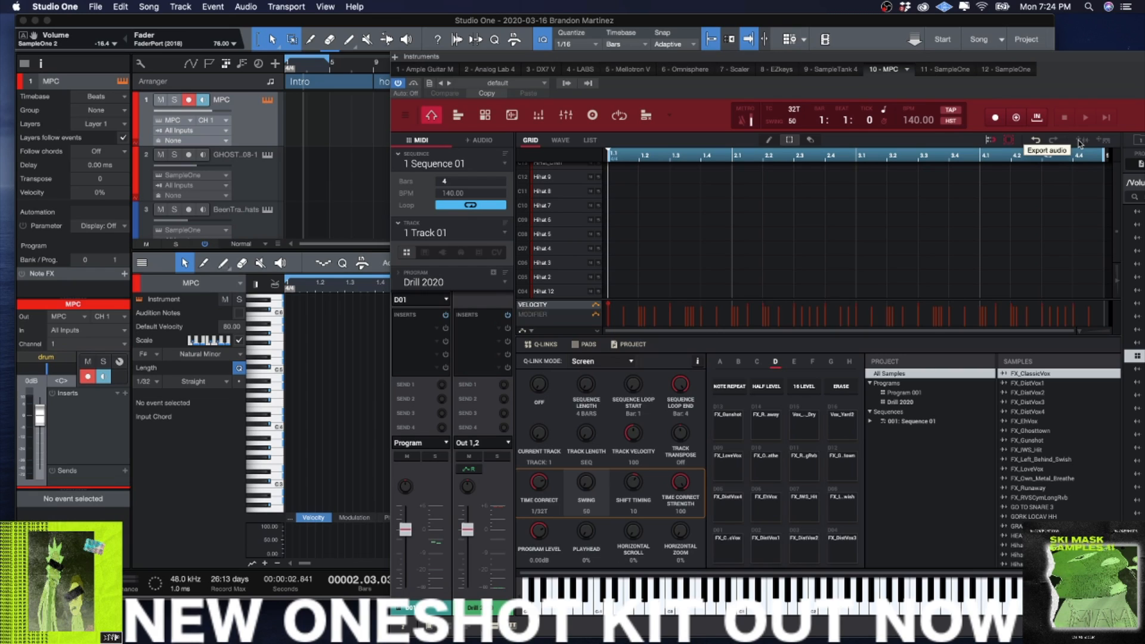
mouse_move(1081, 143)
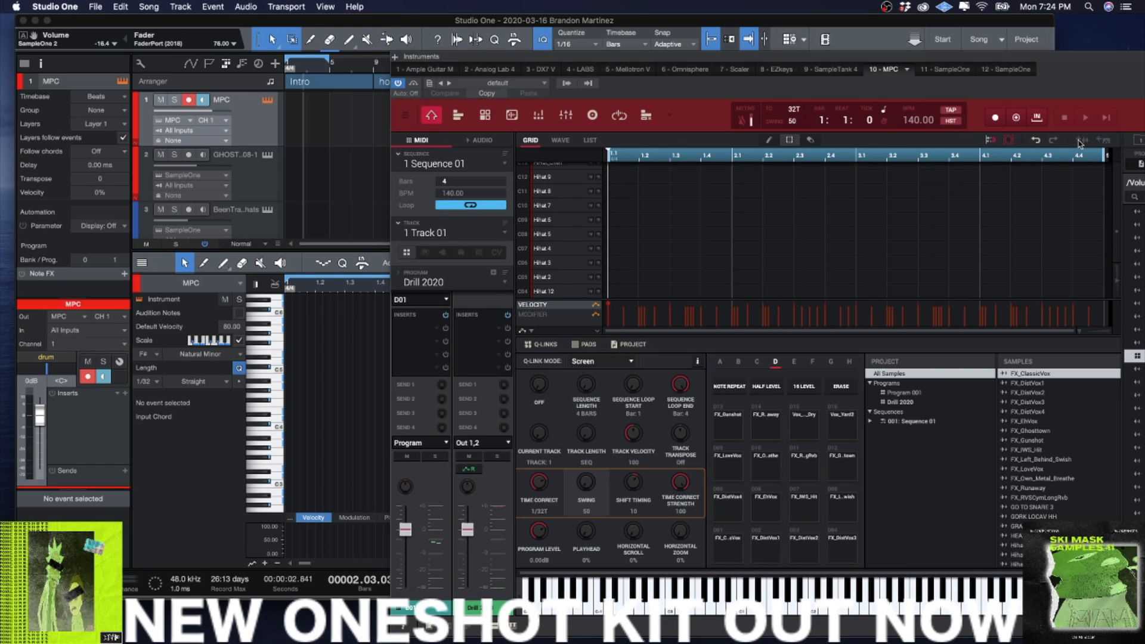
mouse_move(1083, 141)
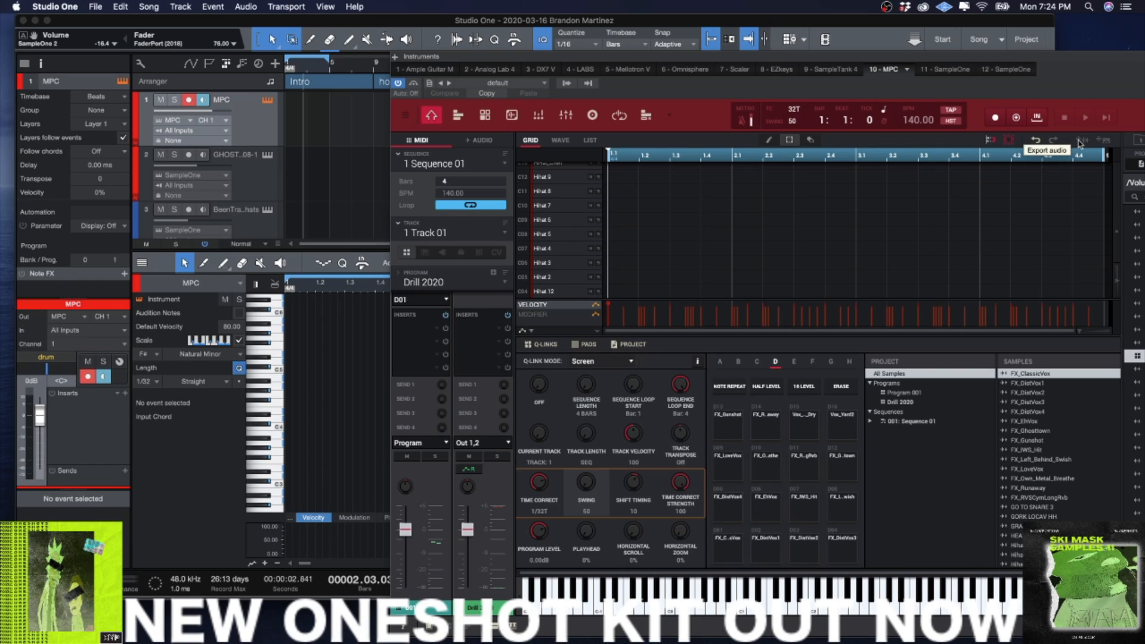
mouse_move(486, 230)
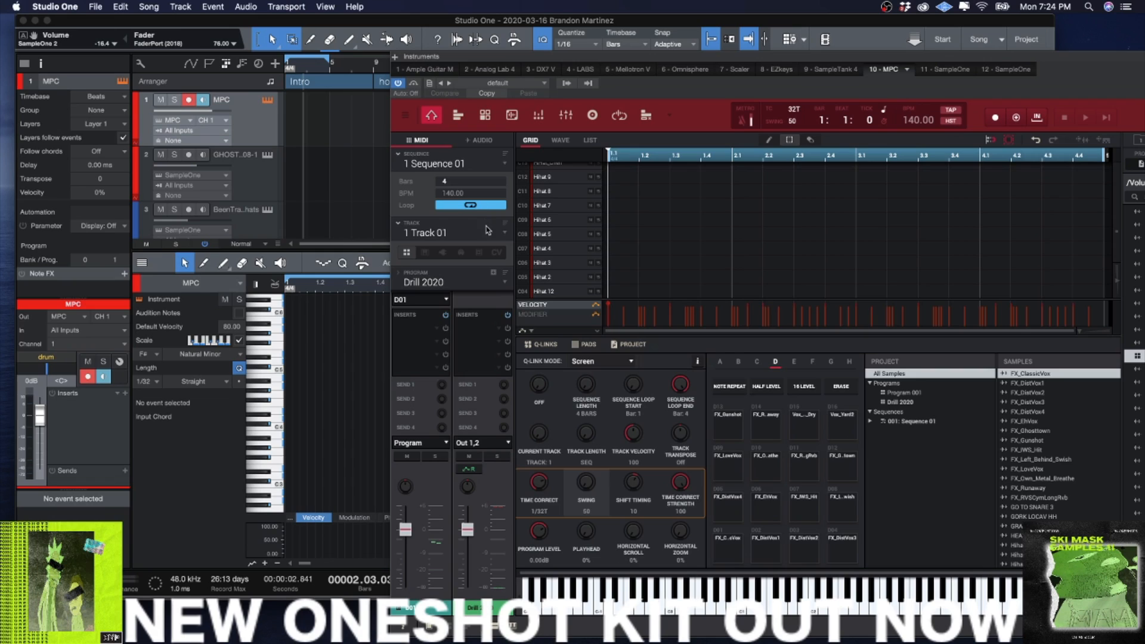
Step through the kick, snare and HiHat 10 tracks, ending on Track 02: 36Oz Kick.
click(502, 233)
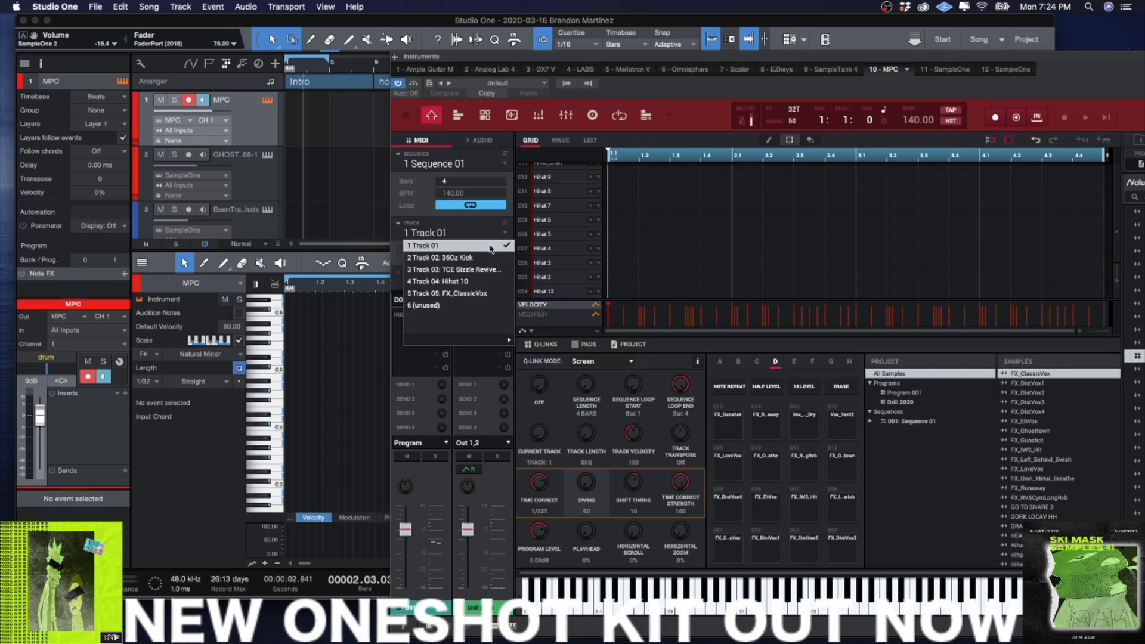
click(440, 258)
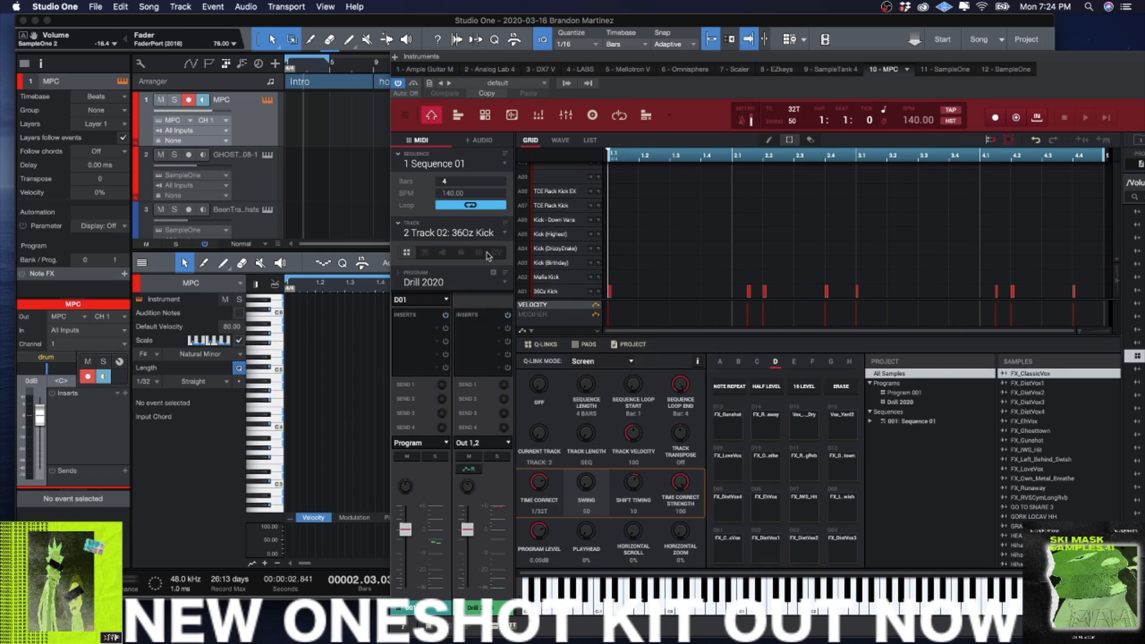
mouse_move(522, 284)
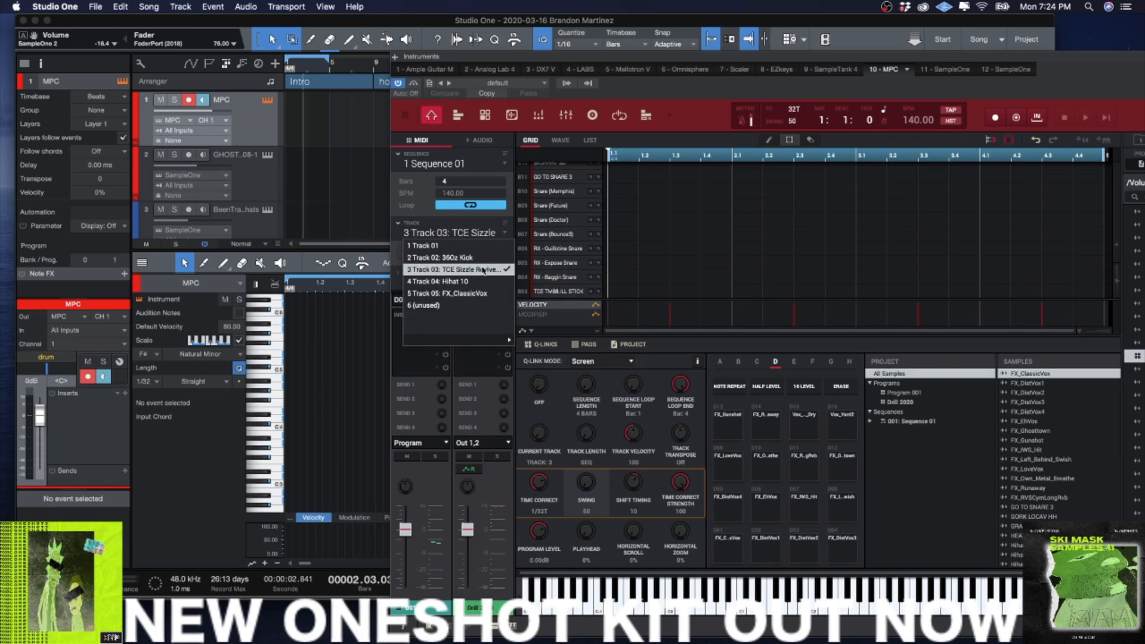
click(438, 281)
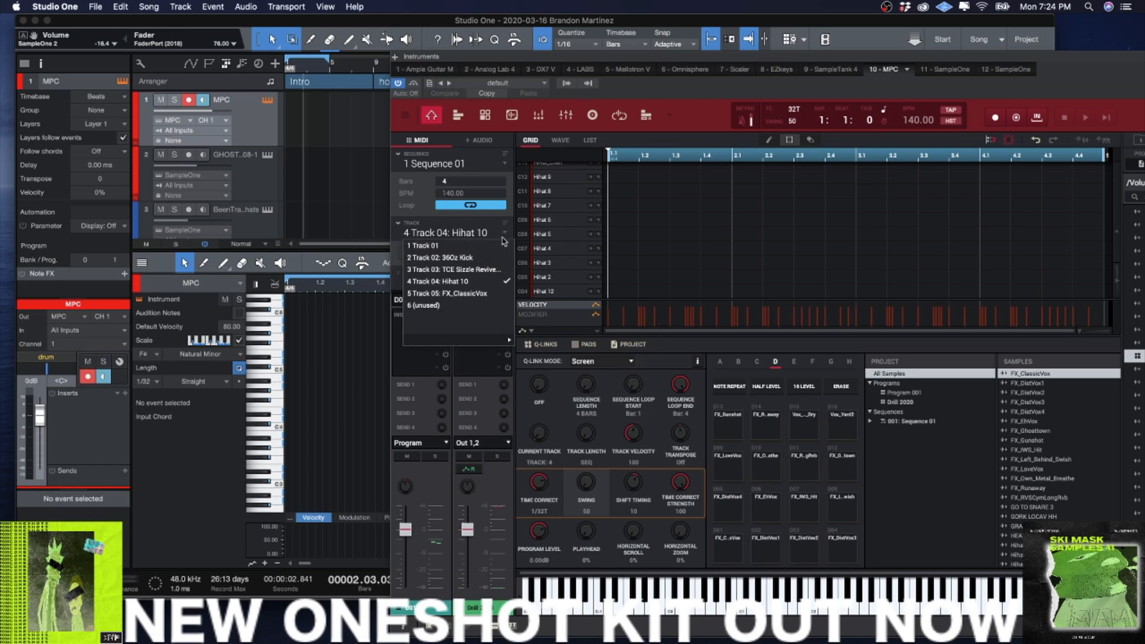
click(440, 258)
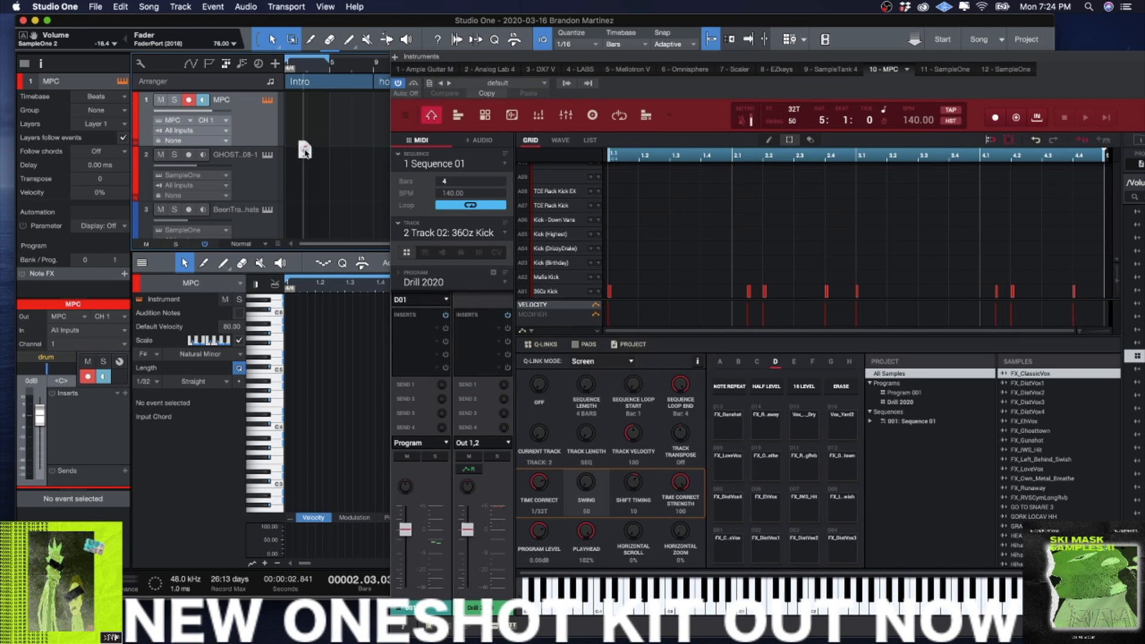
Select the Hihat 10 and FX_ClassicVox MPC tracks for bouncing to separate audio stems.
click(234, 154)
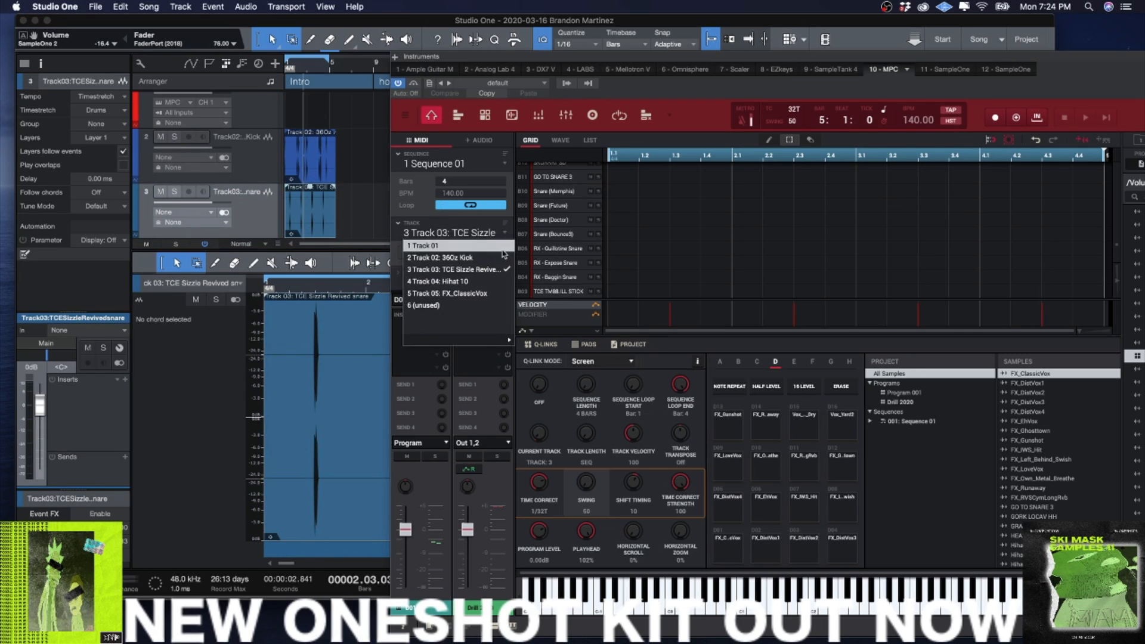
click(443, 282)
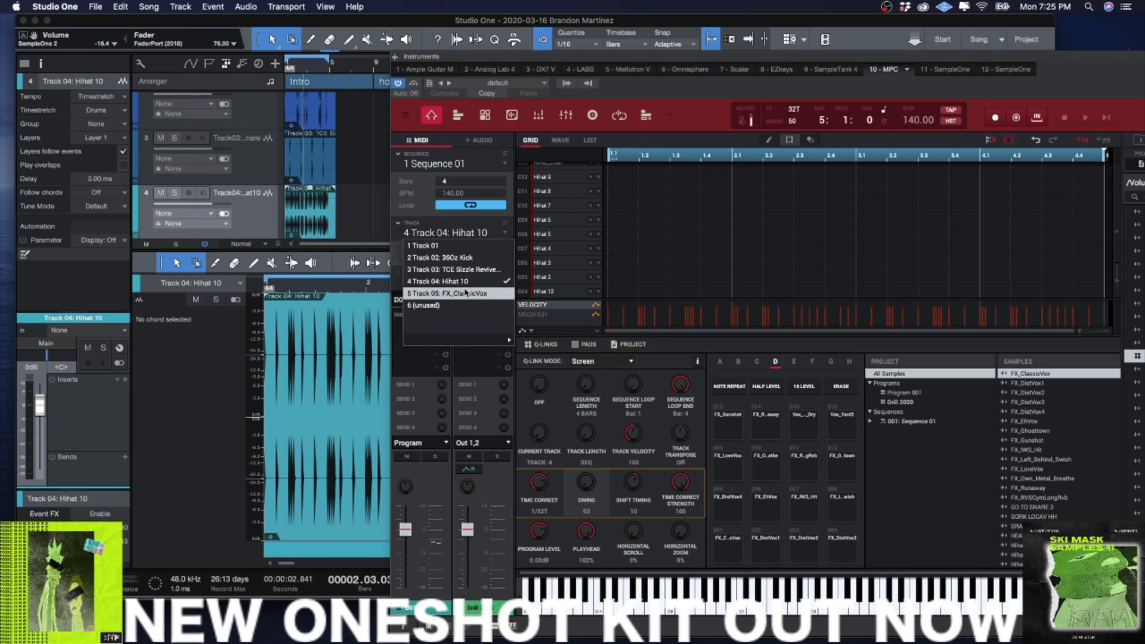
click(448, 294)
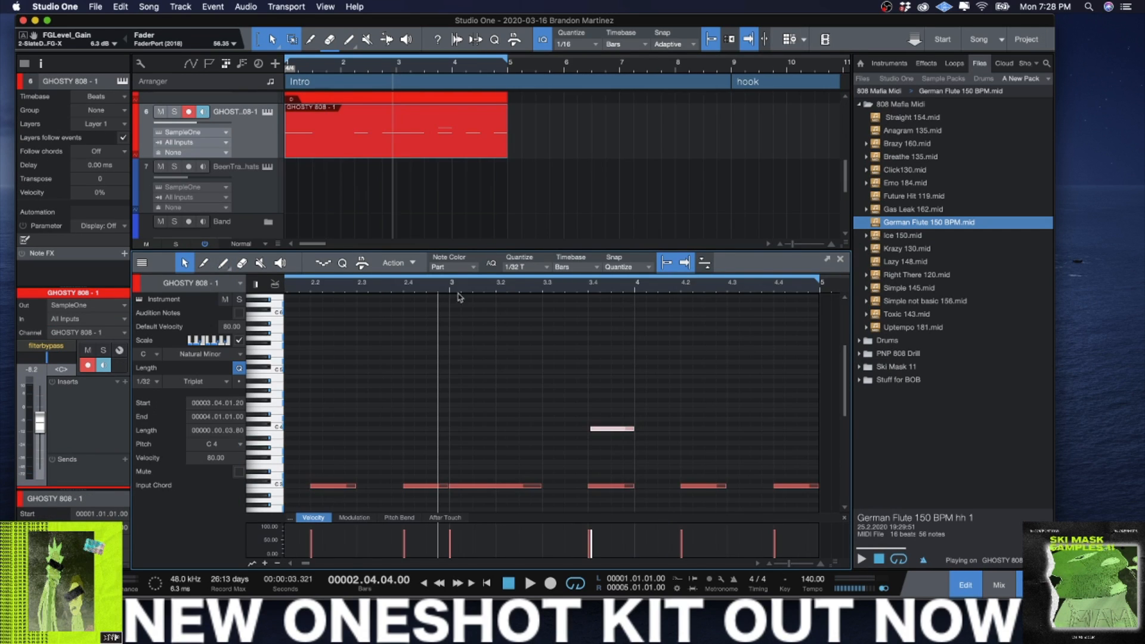
Duplicate the stem and 808 events across hook and verse sections, with the console shown.
click(530, 583)
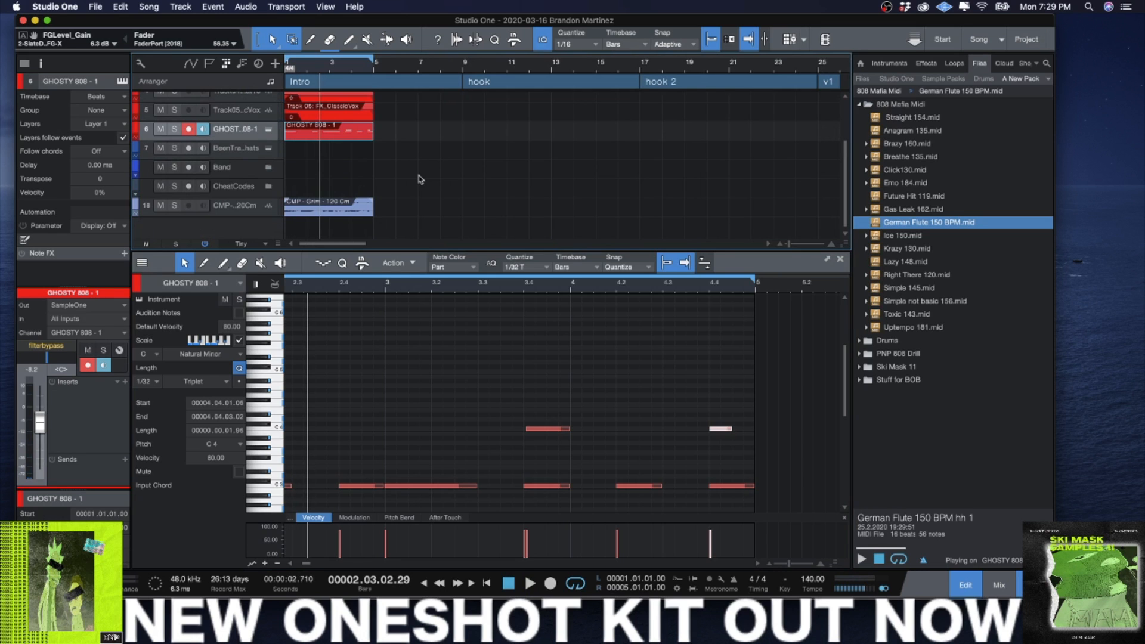
click(998, 588)
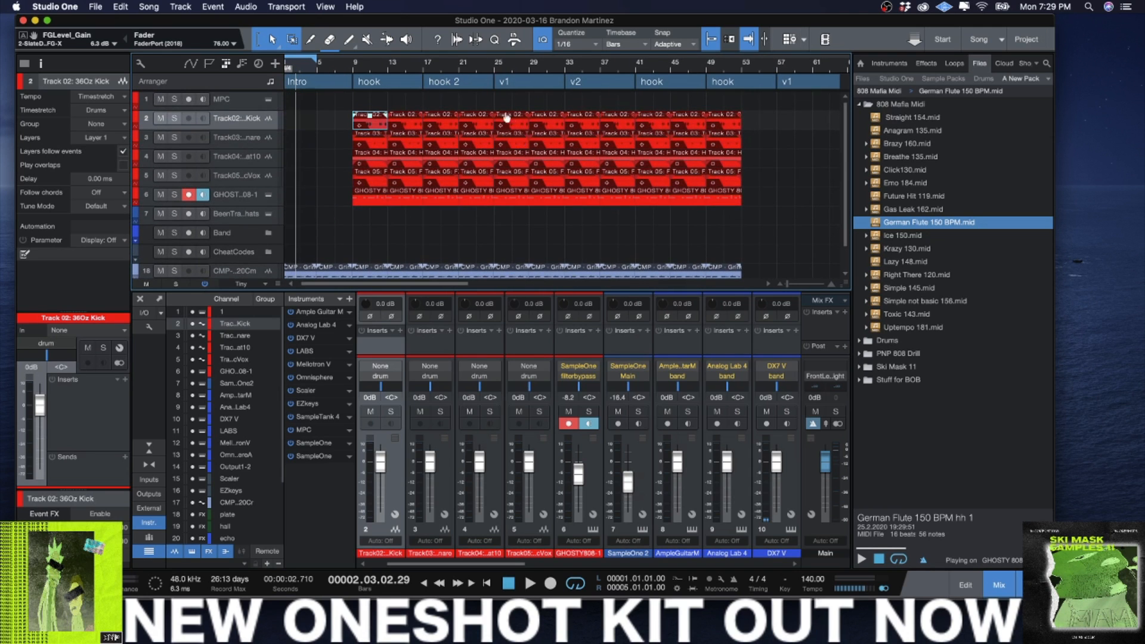
Move GHOSTY 808 under the kick and cut a silent break into the drums before verse one.
scroll(right, 3)
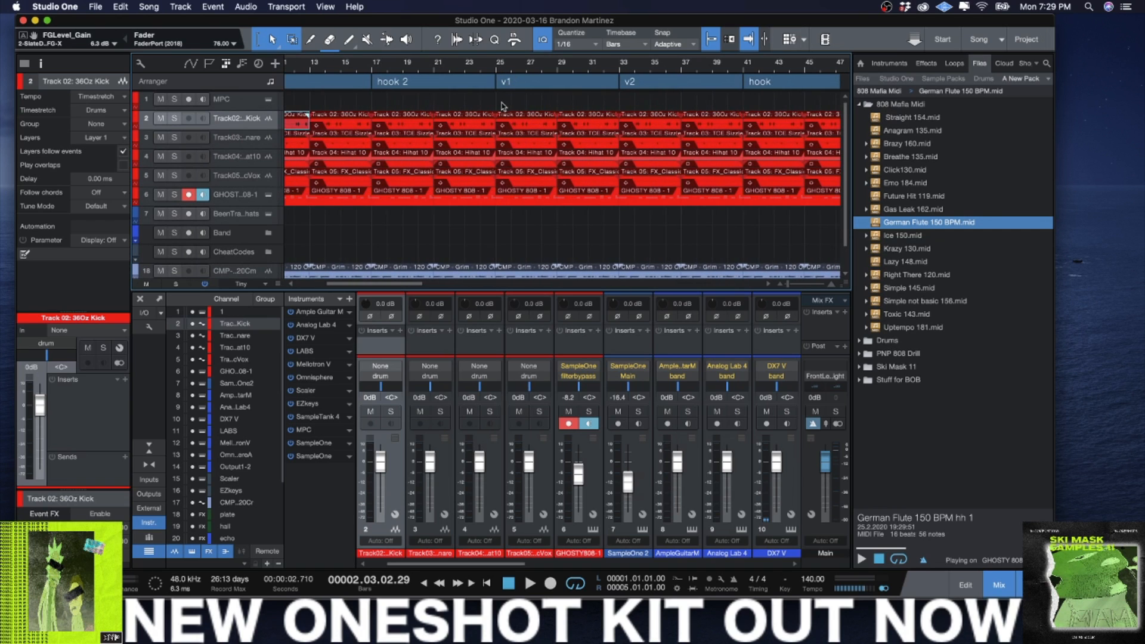
click(238, 195)
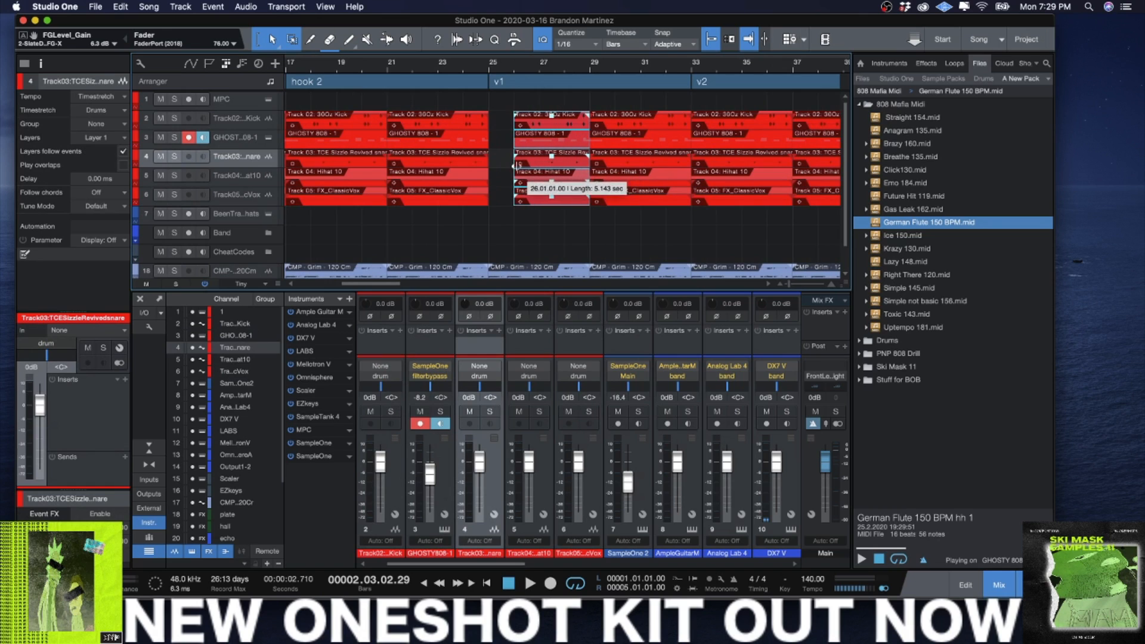
click(530, 584)
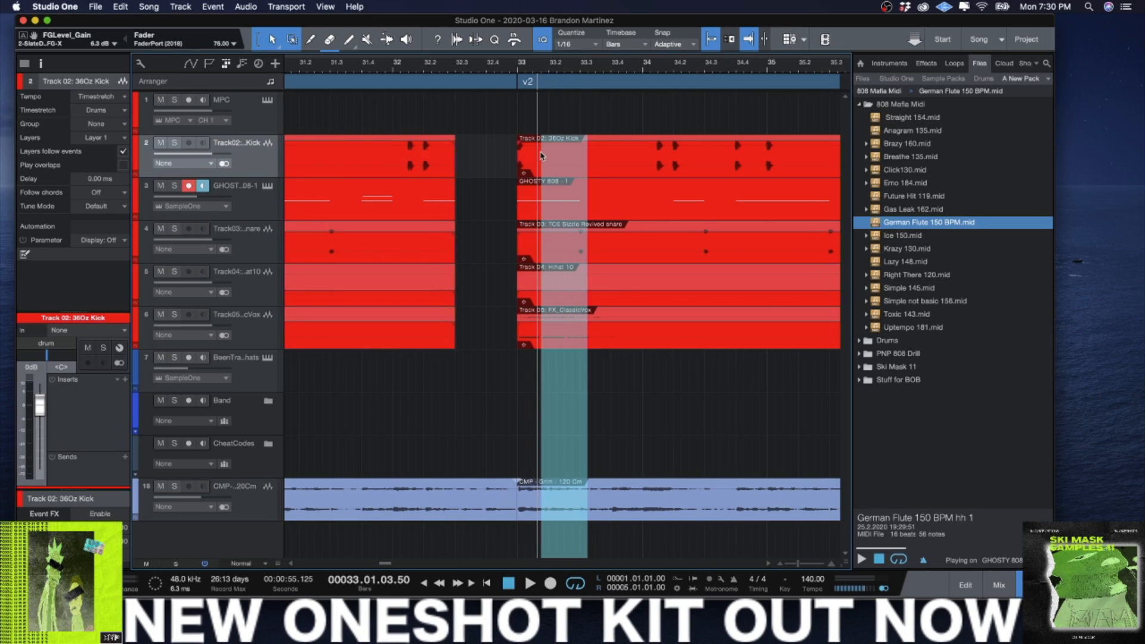
Cut all drum events at bar 33 into short slices where verse two begins.
click(310, 40)
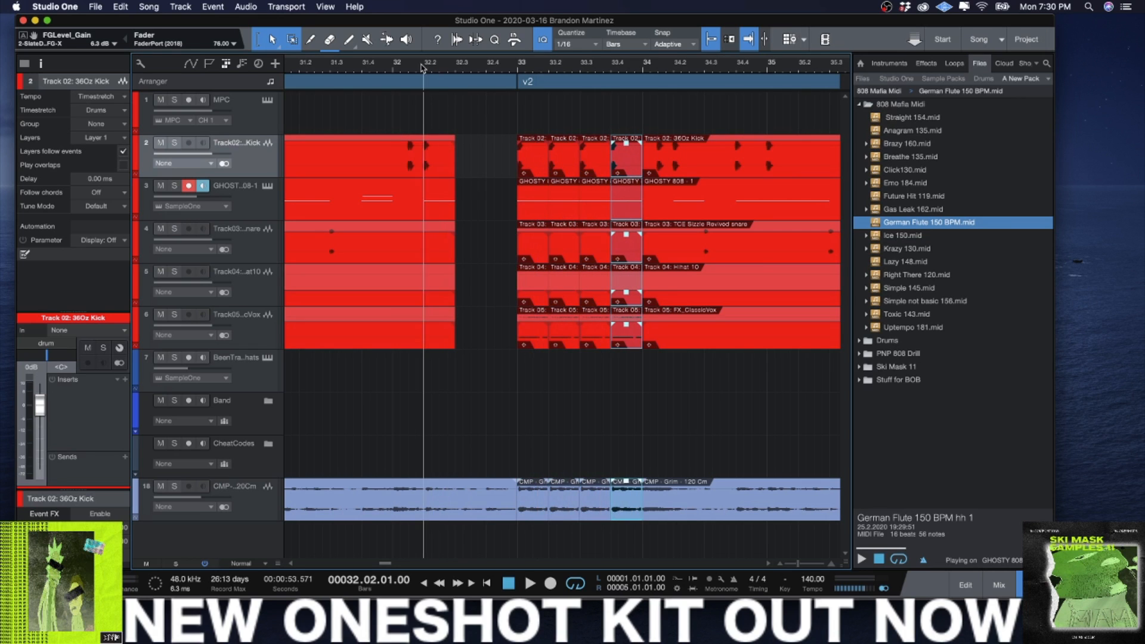
click(530, 583)
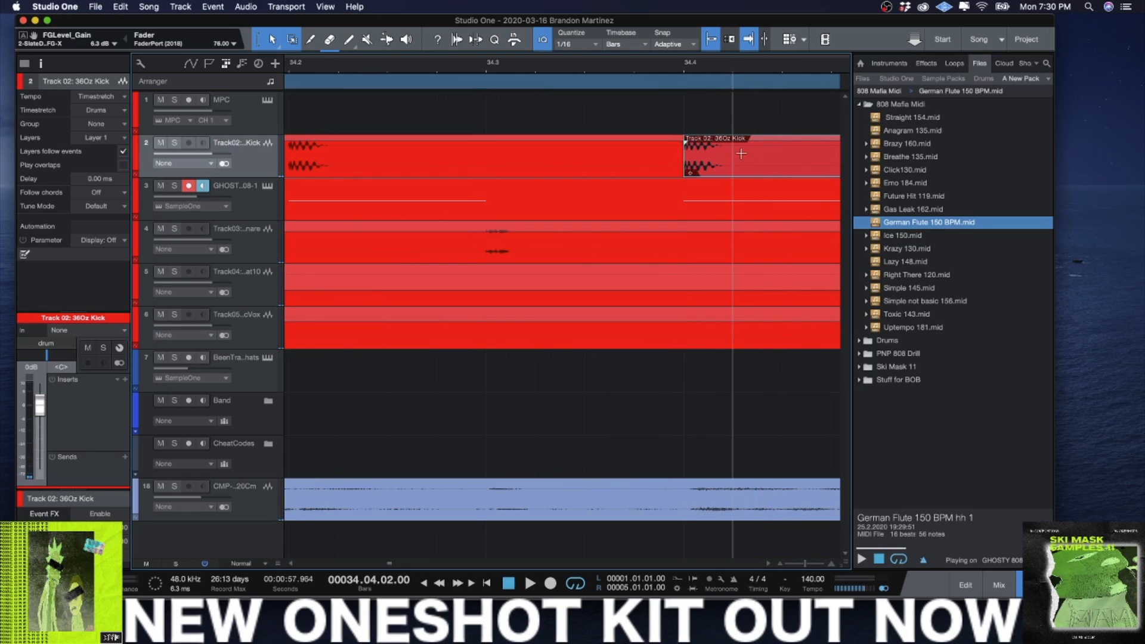
Set Quantize to 1/64 and duplicate a tiny kick slice into a rapid roll.
click(575, 44)
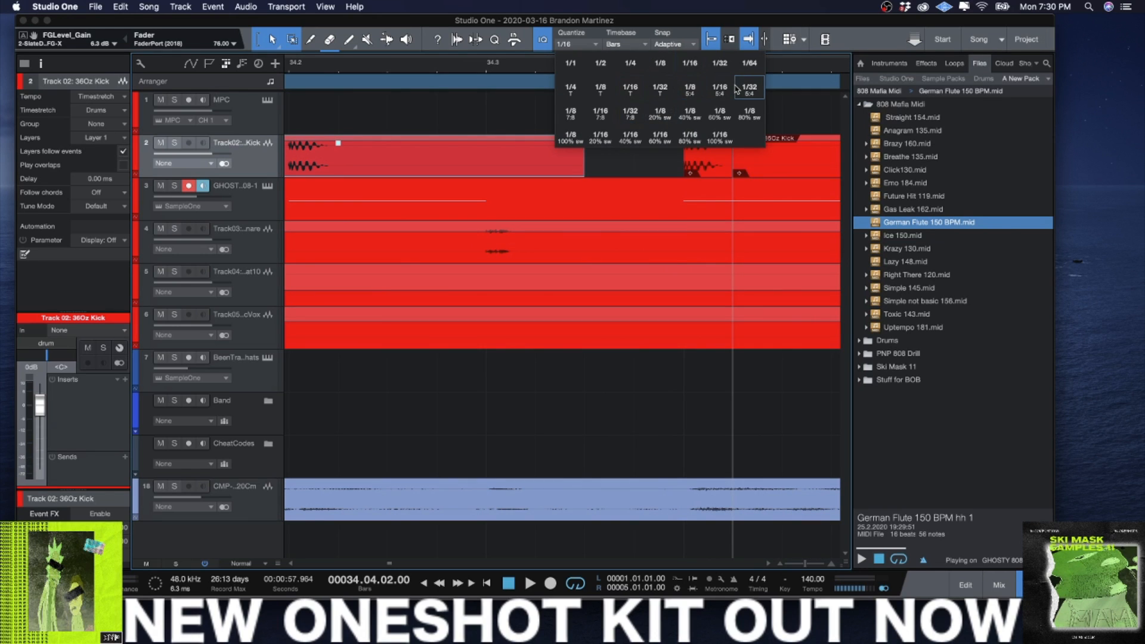
click(750, 62)
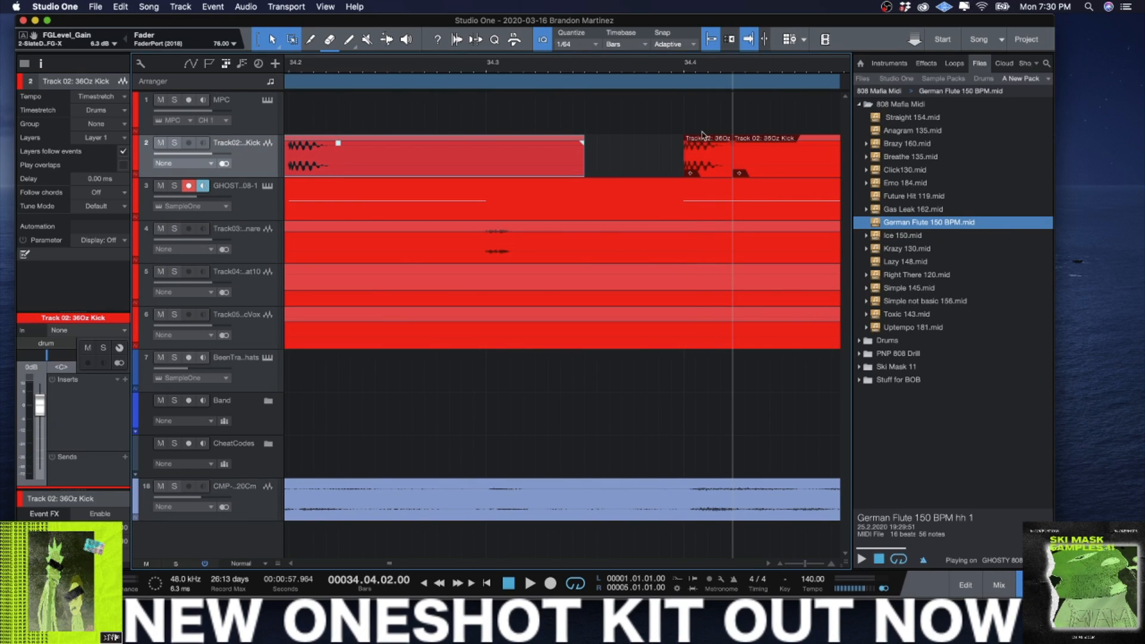
mouse_move(718, 174)
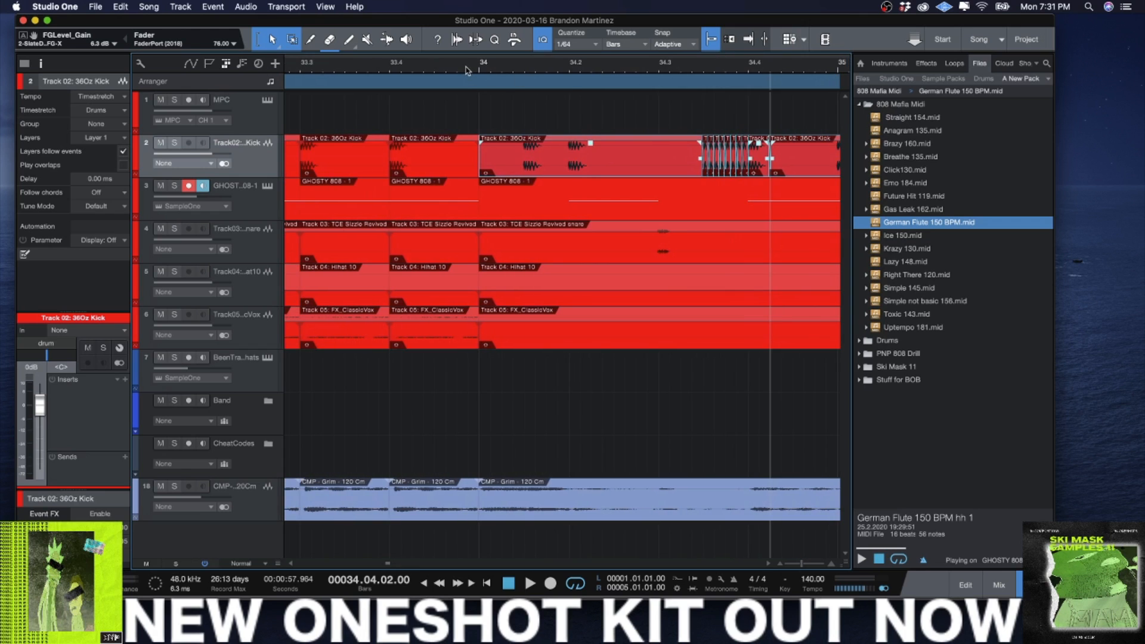
click(529, 584)
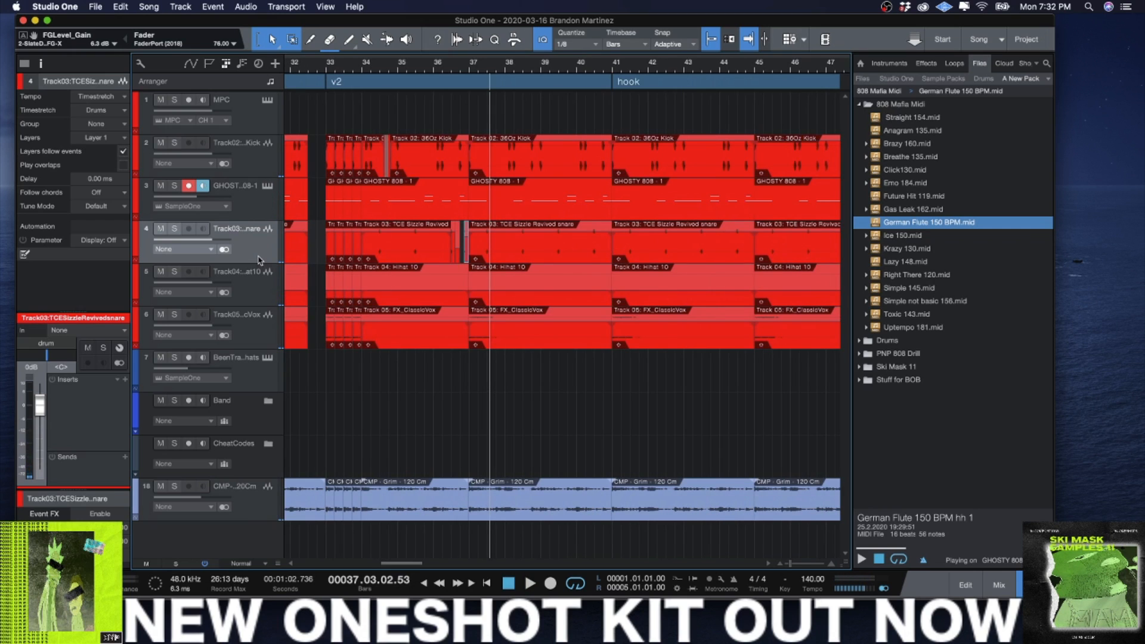
Reveal the Band folder's instrument tracks beneath the drum and 808 parts.
click(431, 154)
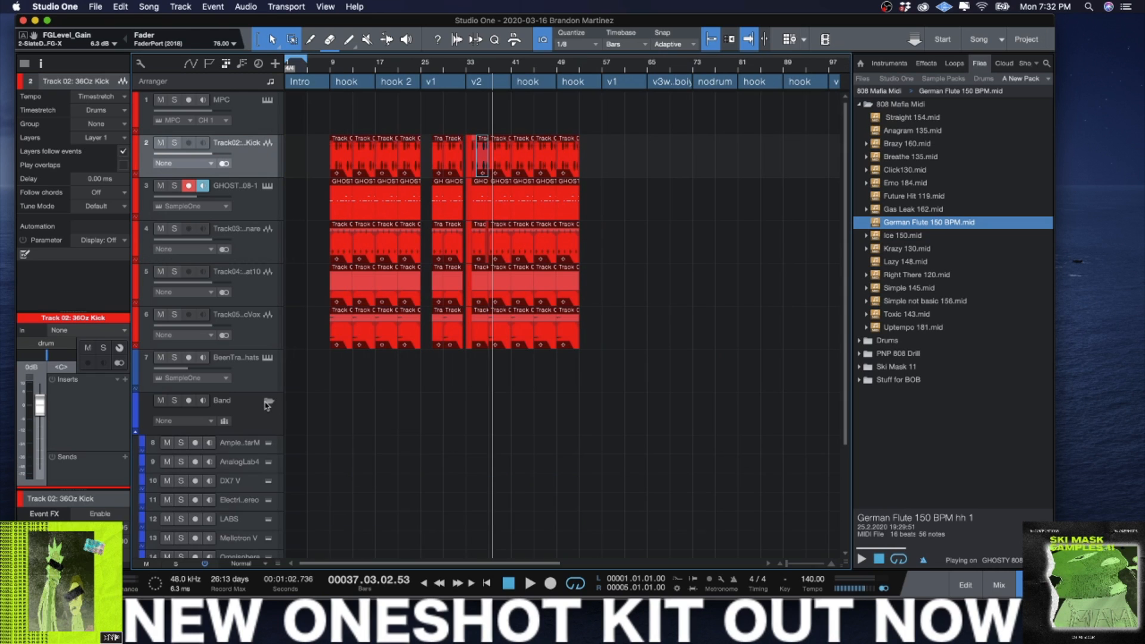
scroll(down, 3)
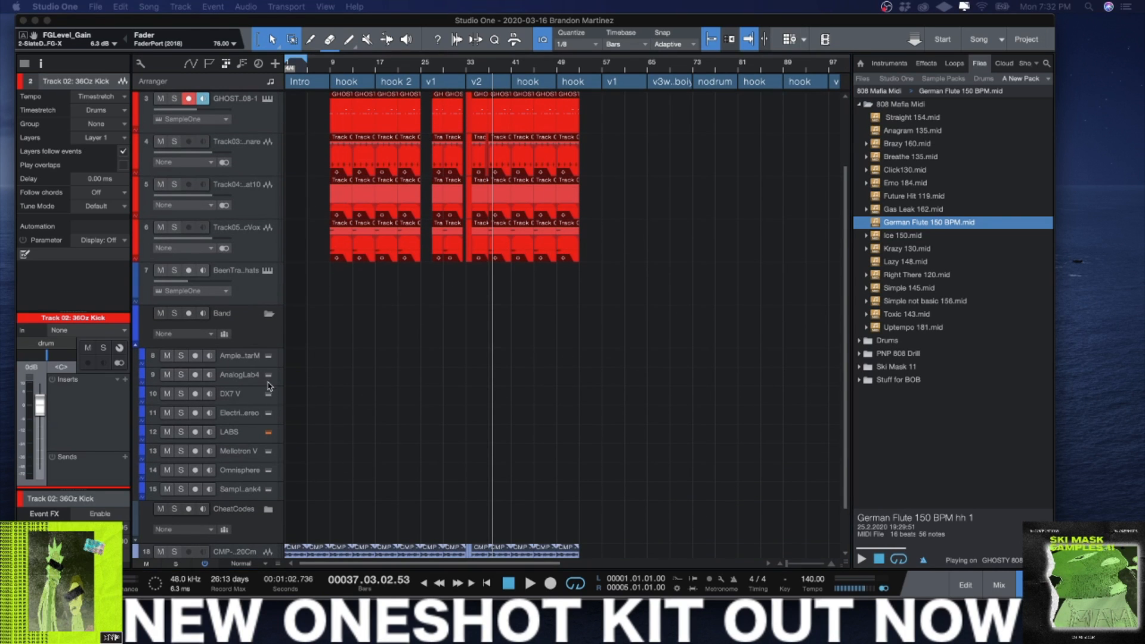